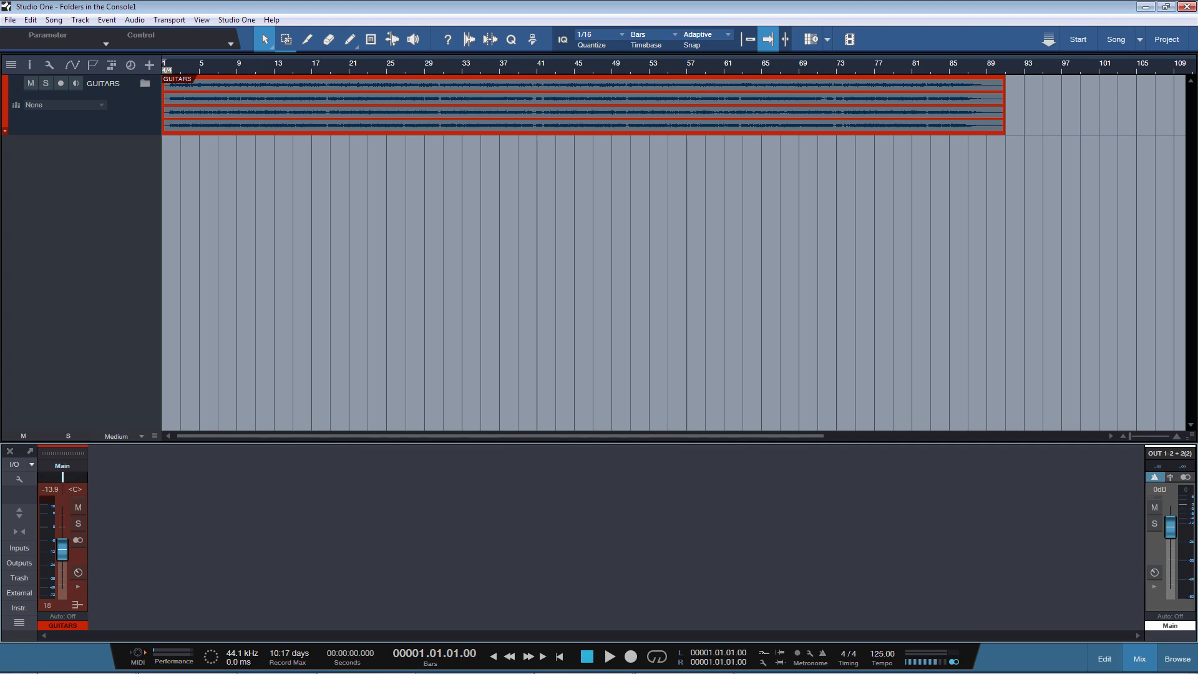
{"action": "mouse_move", "coordinate": [19, 490]}
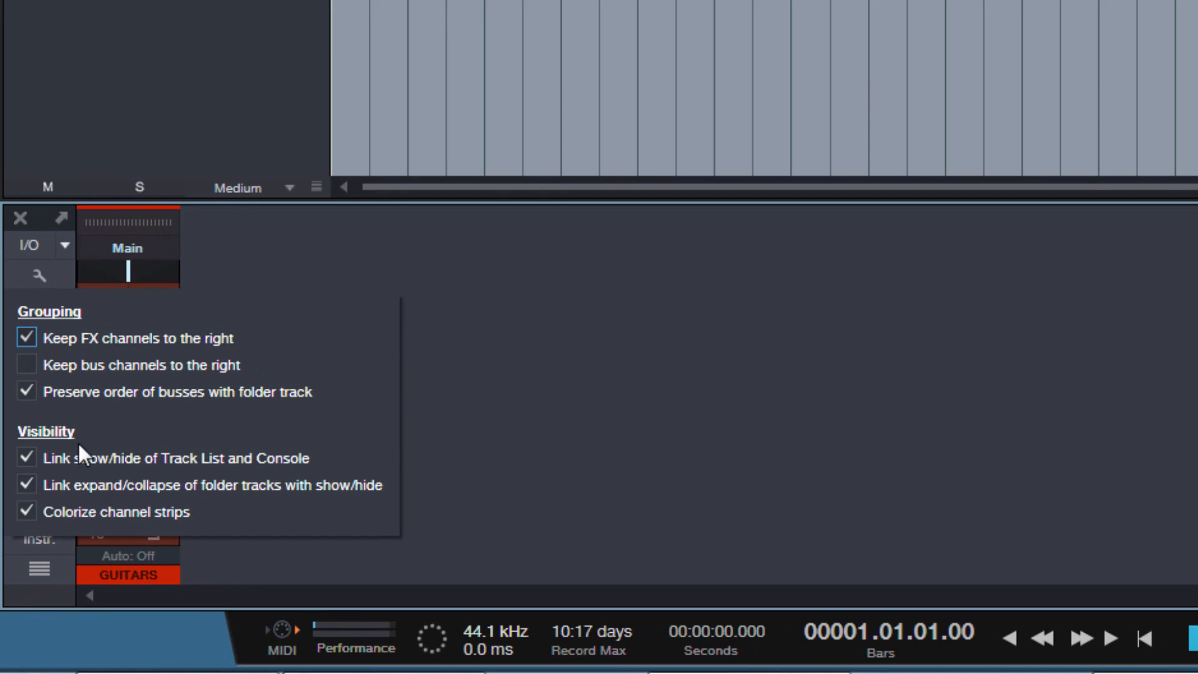
{"action": "mouse_move", "coordinate": [54, 517]}
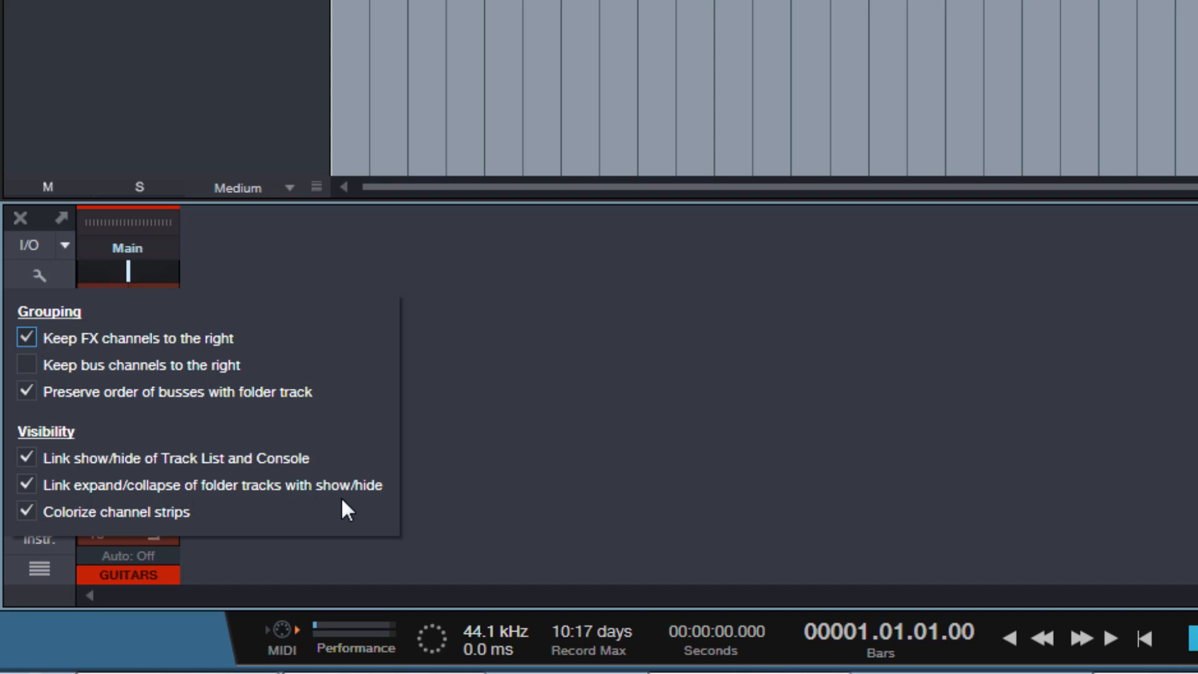
- Keep folder expansion linked to channel visibility and expand the GUITARS folder to show its four tracks
{"action": "left_click", "coordinate": [29, 485]}
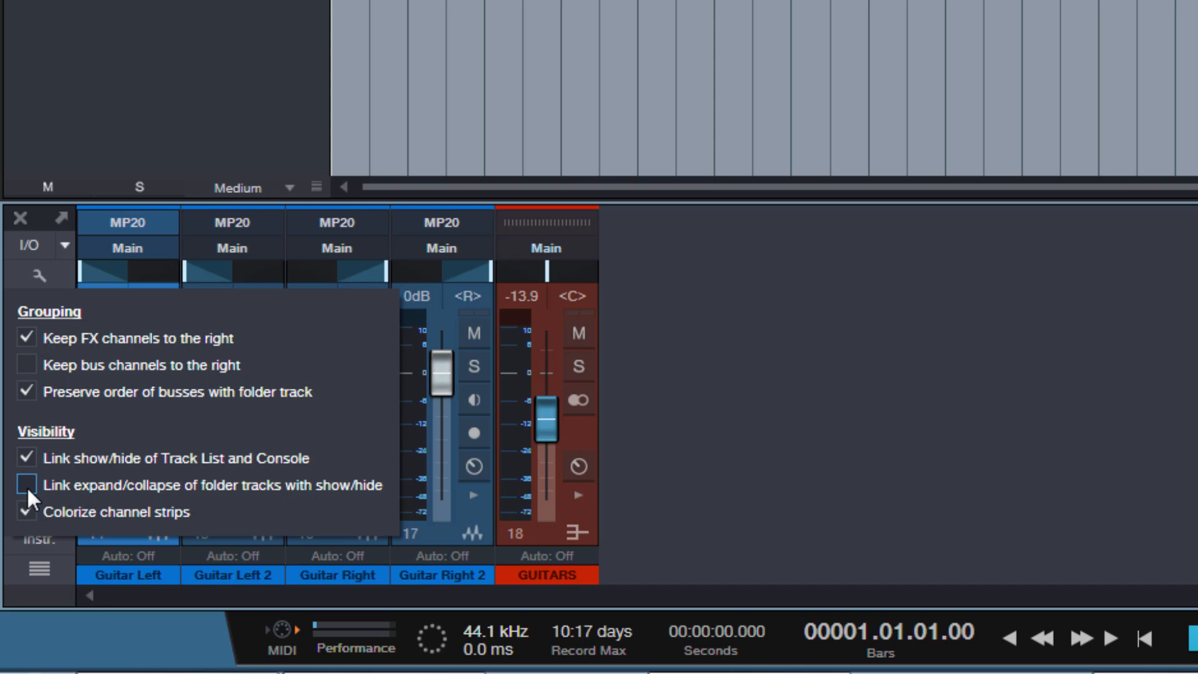
{"action": "left_click", "coordinate": [25, 482]}
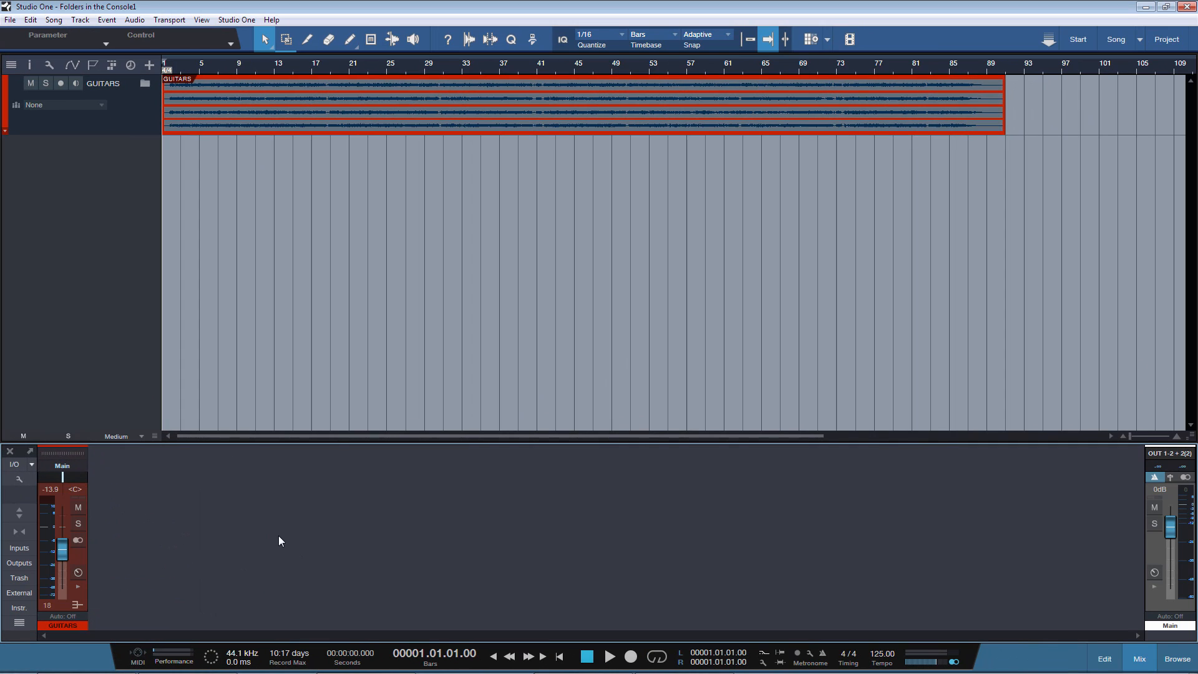
{"action": "mouse_move", "coordinate": [140, 257]}
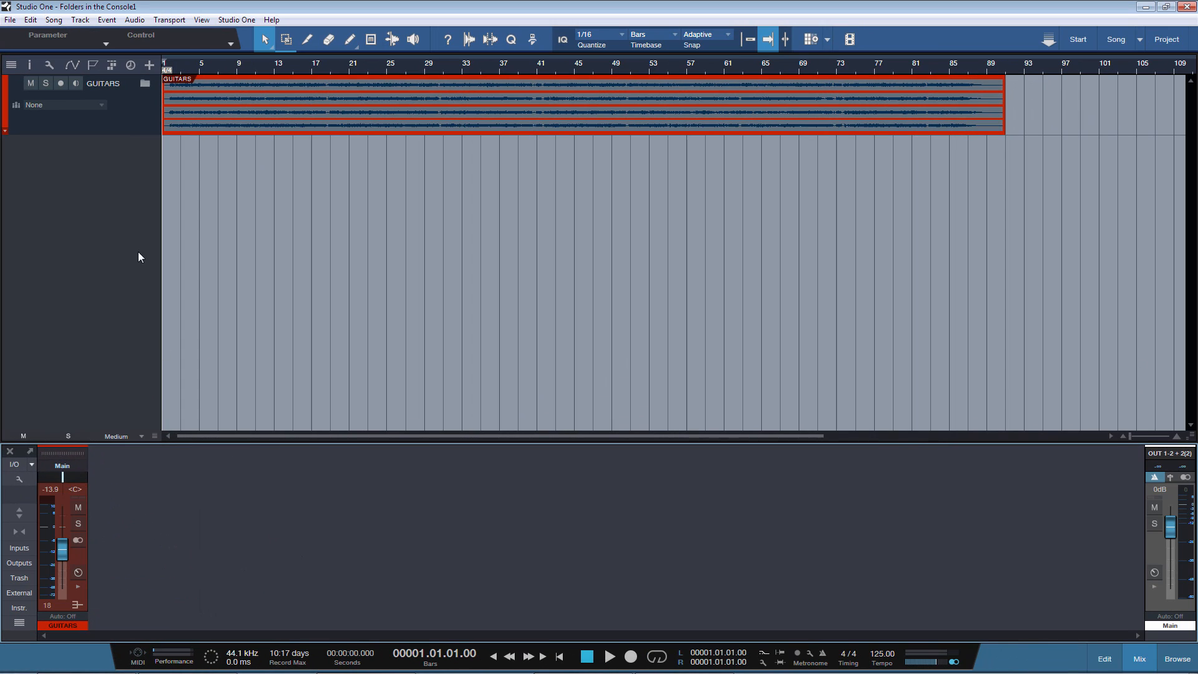
{"action": "mouse_move", "coordinate": [129, 118]}
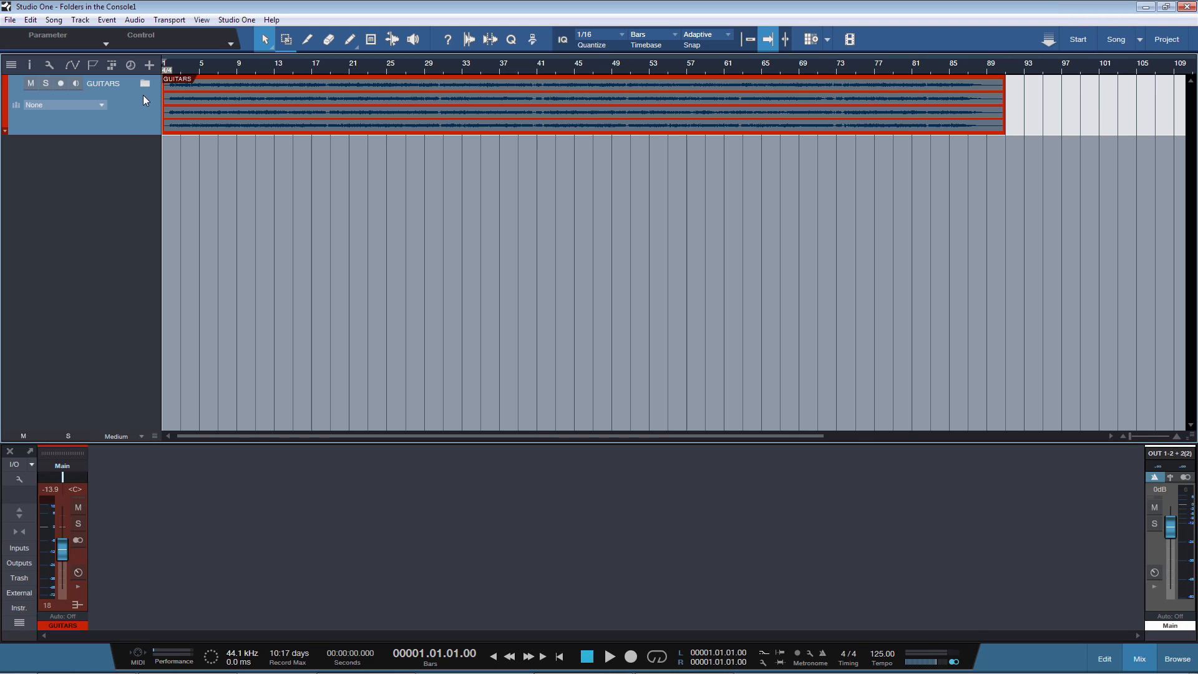
{"action": "left_click", "coordinate": [145, 82]}
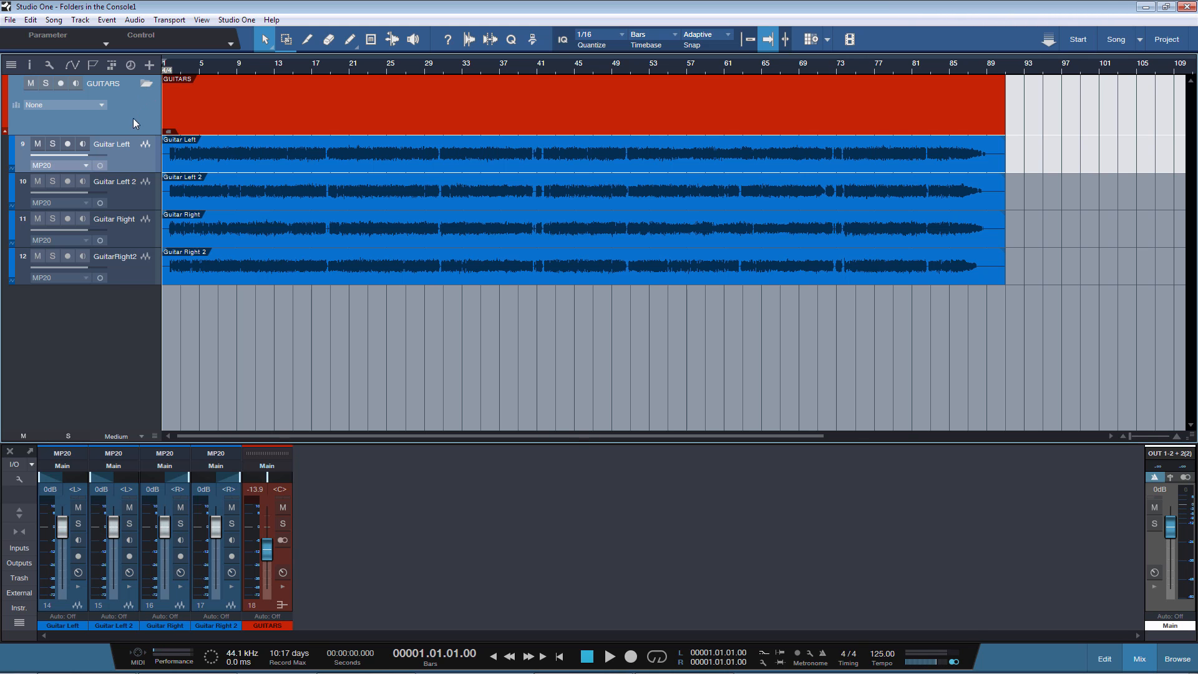
{"action": "mouse_move", "coordinate": [121, 334]}
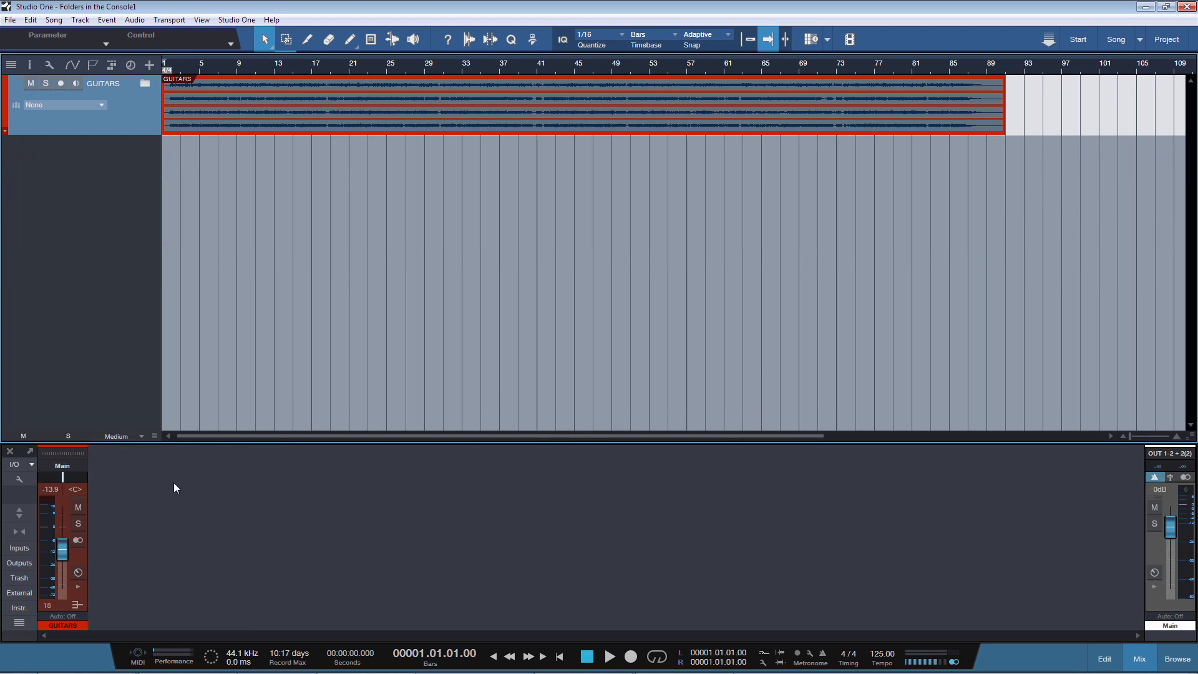
{"action": "mouse_move", "coordinate": [145, 84]}
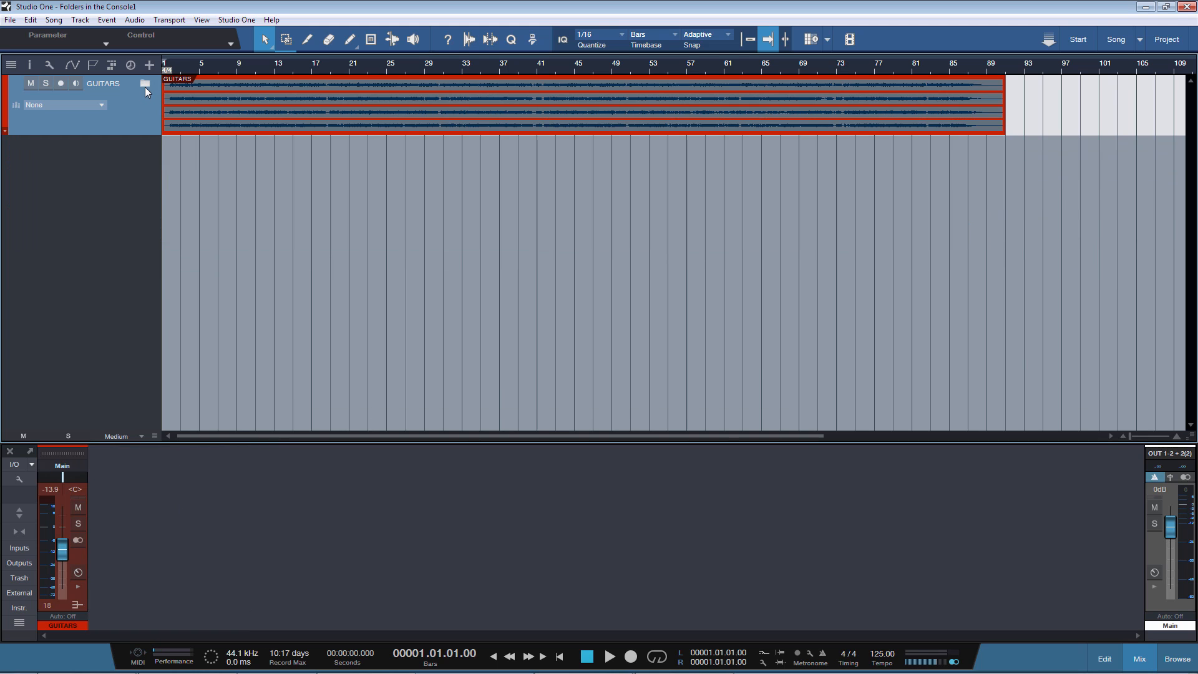
{"action": "left_click", "coordinate": [145, 82]}
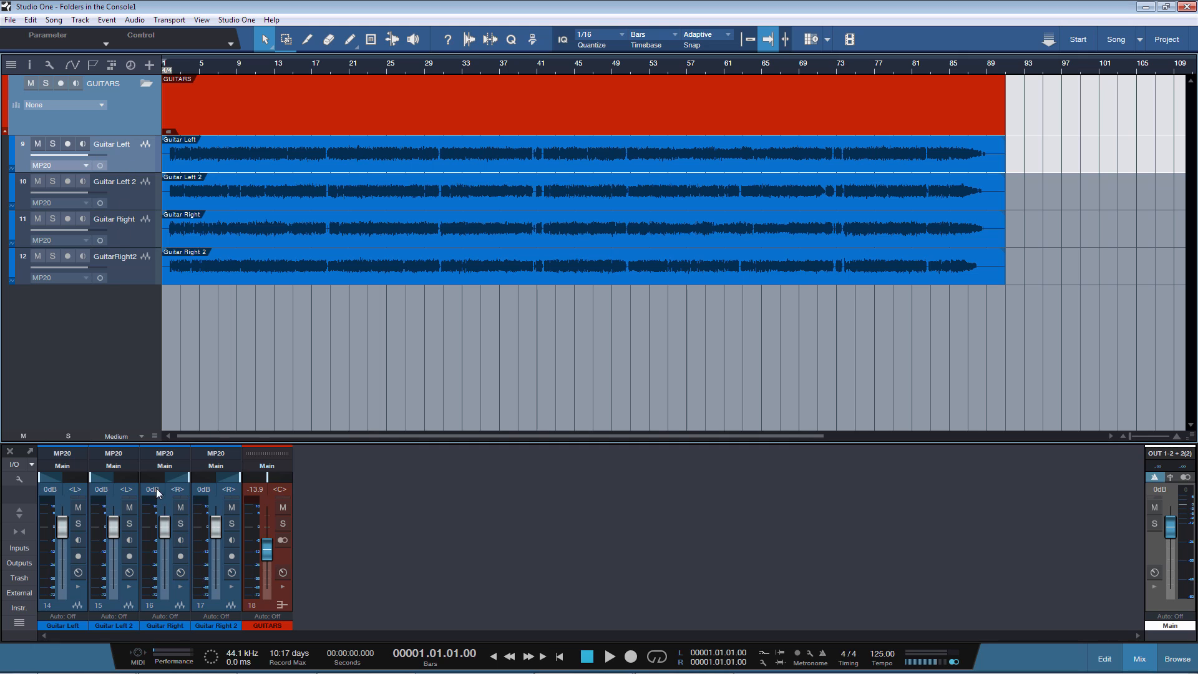
{"action": "mouse_move", "coordinate": [283, 563]}
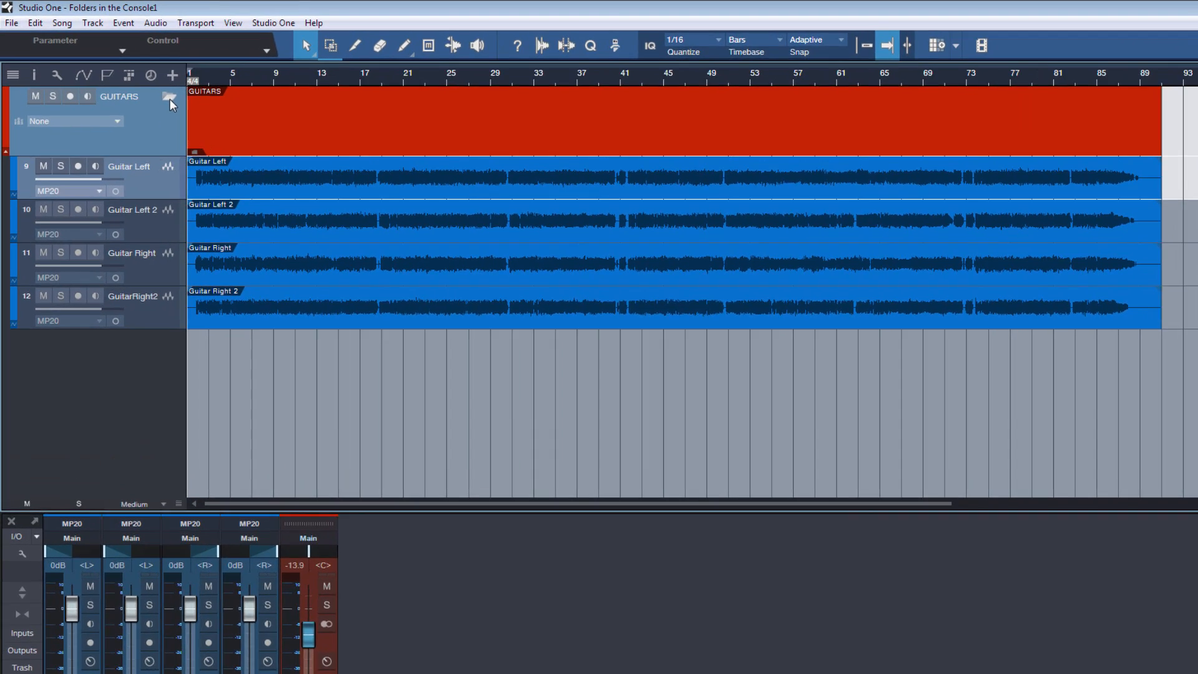
- Collapse the GUITARS folder and assign it to the GUITARS bus
{"action": "left_click", "coordinate": [165, 102]}
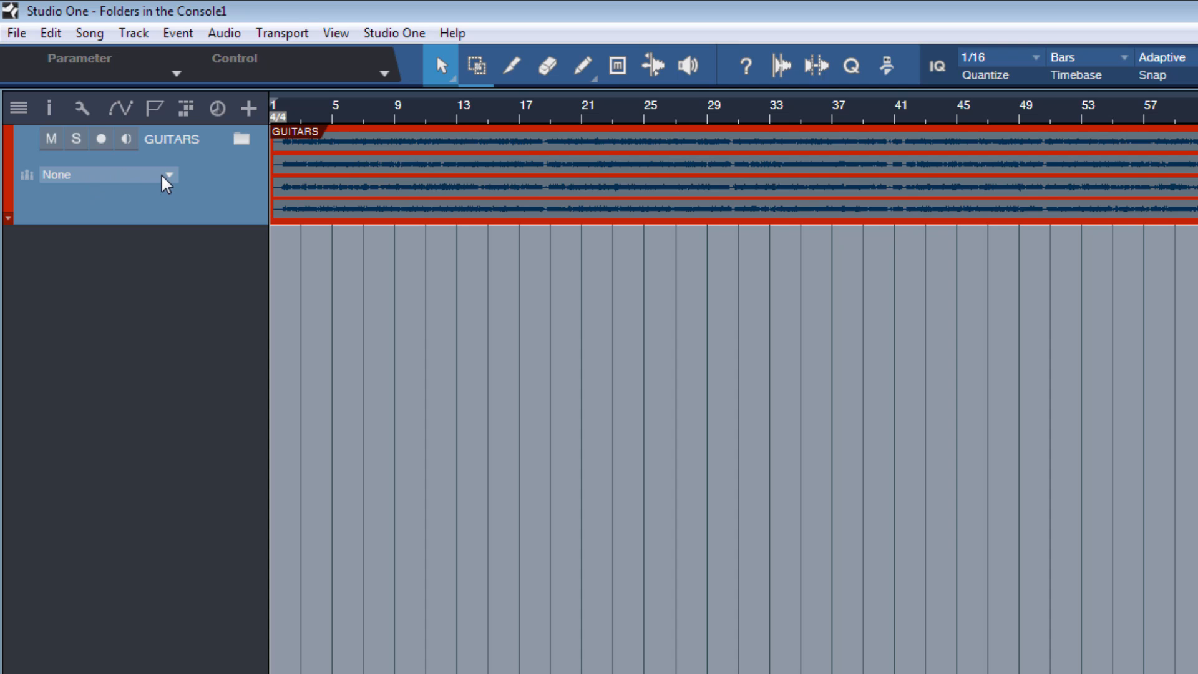
{"action": "mouse_move", "coordinate": [80, 179]}
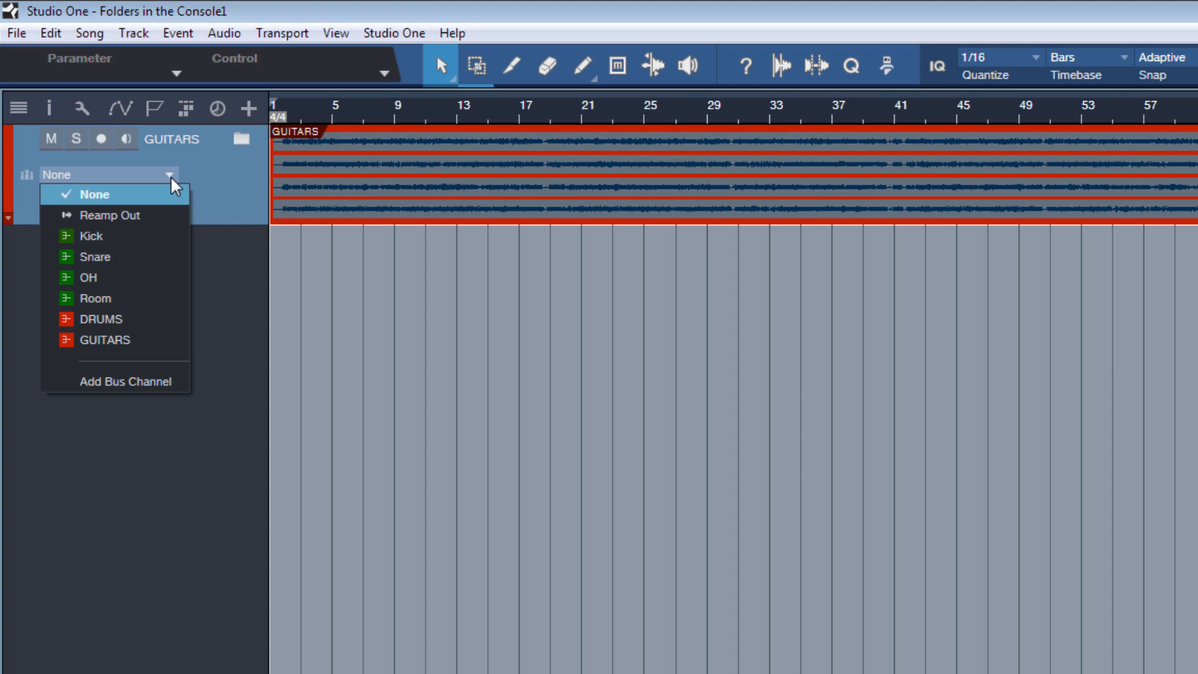
{"action": "left_click", "coordinate": [105, 340]}
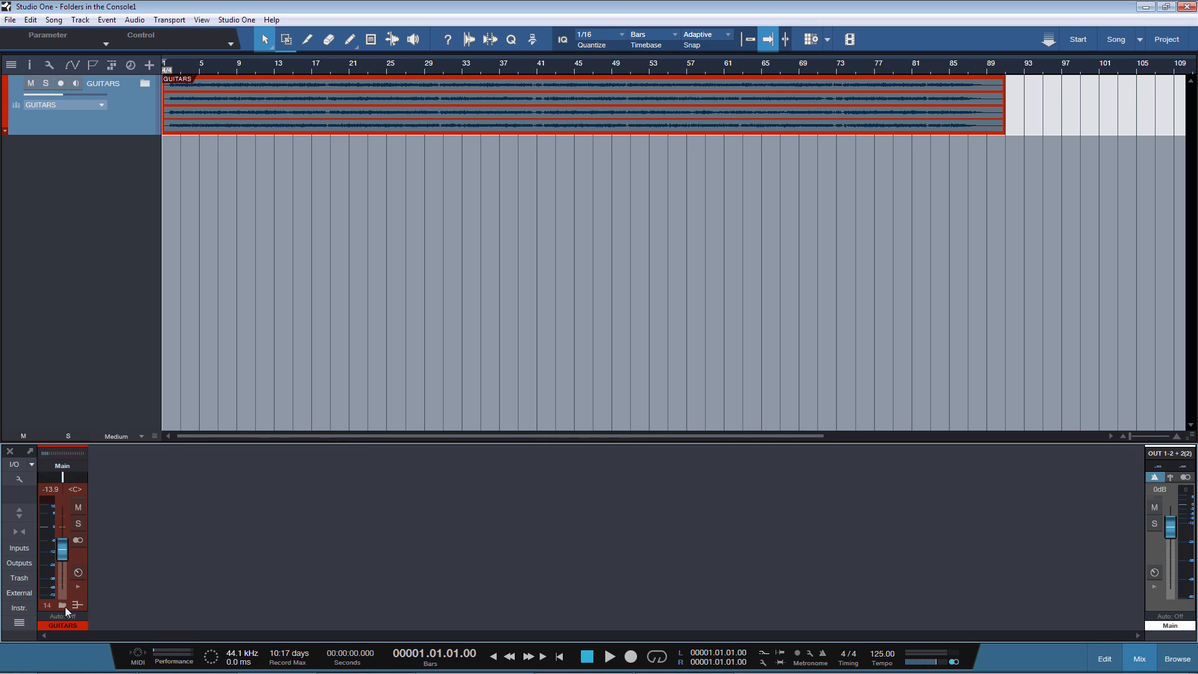
{"action": "mouse_move", "coordinate": [40, 552]}
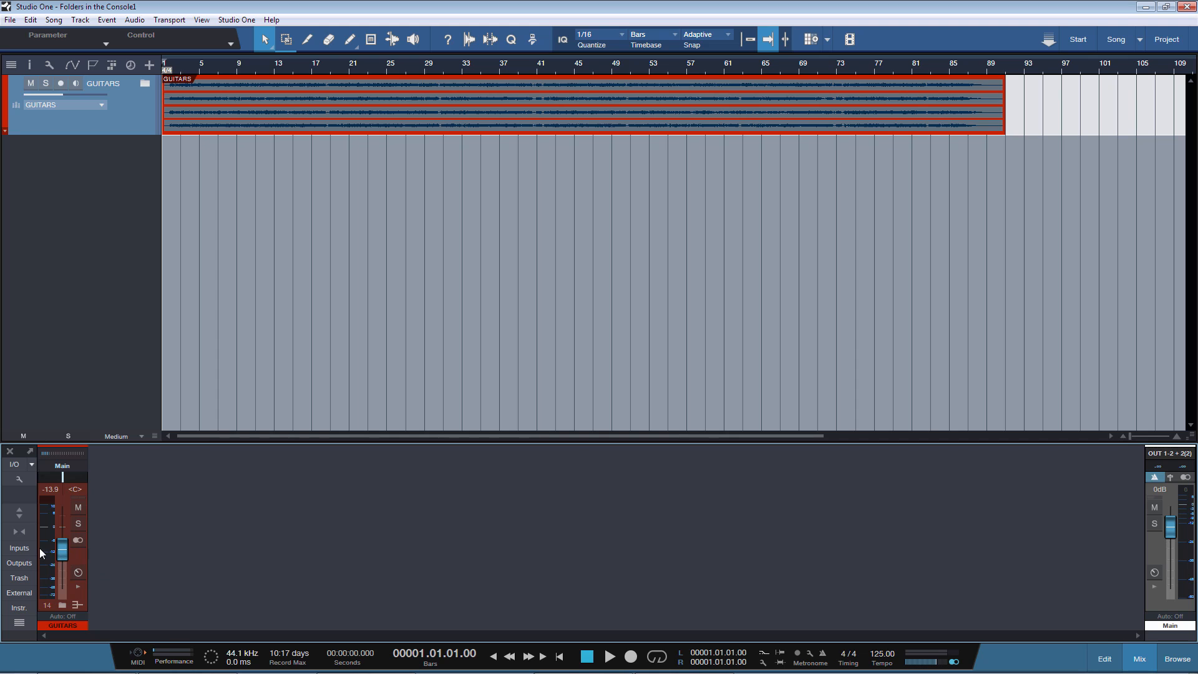
{"action": "mouse_move", "coordinate": [71, 122]}
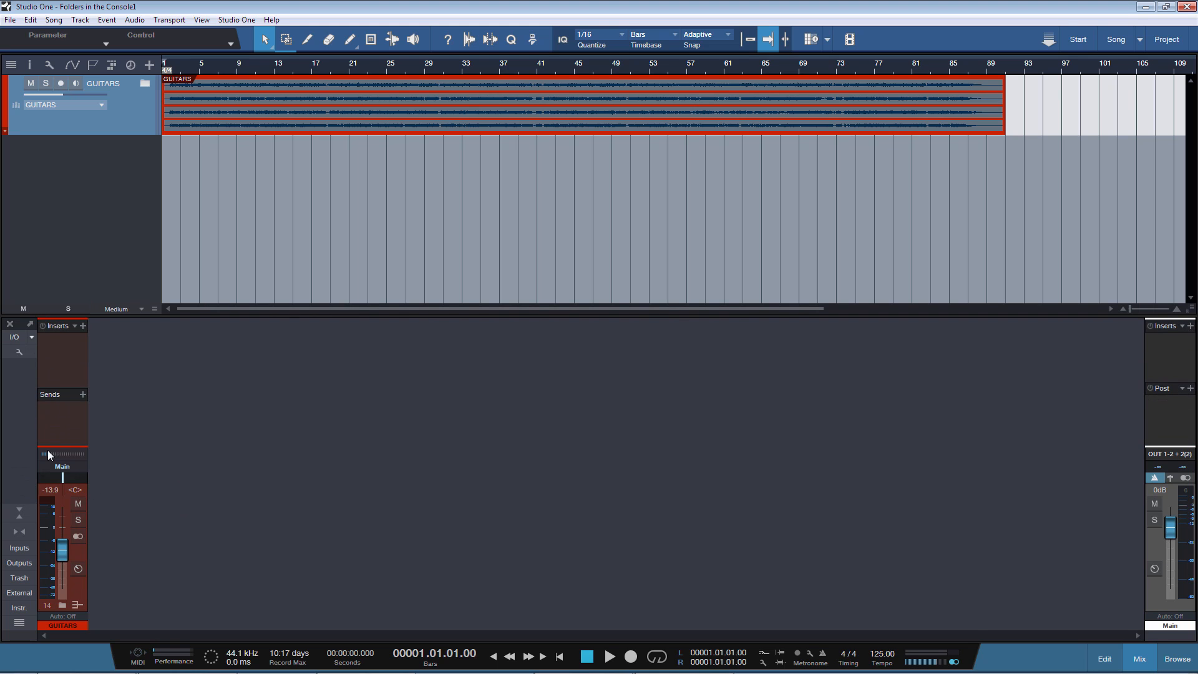
{"action": "mouse_move", "coordinate": [58, 108]}
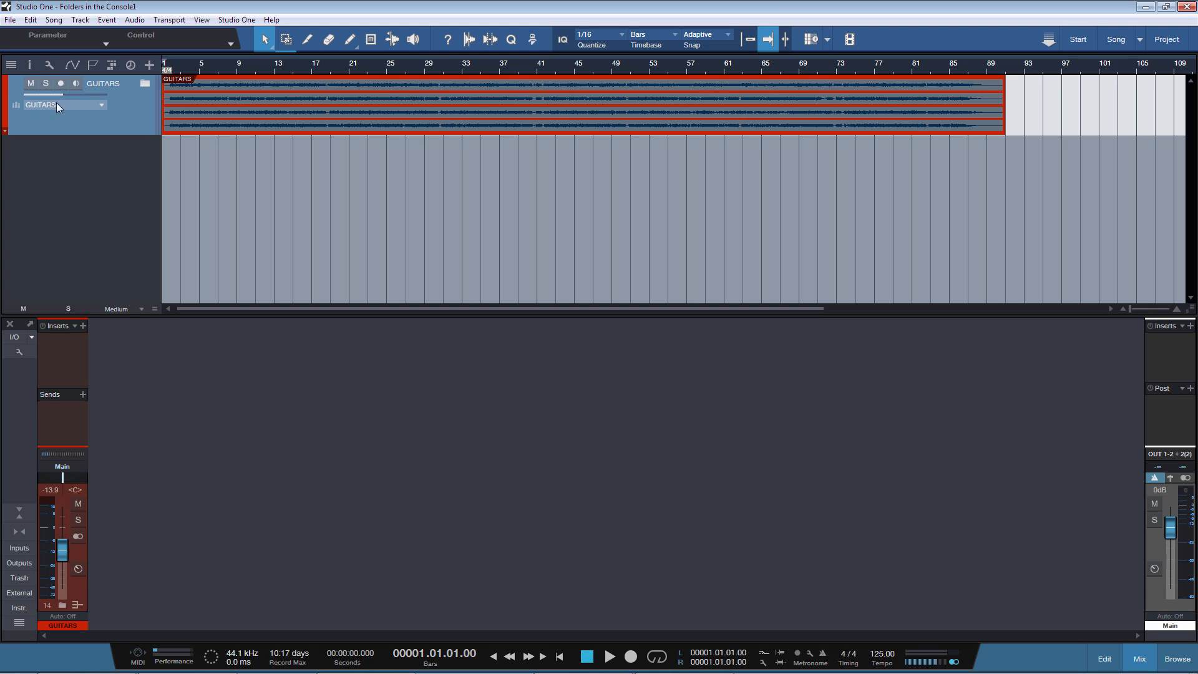
{"action": "mouse_move", "coordinate": [67, 607]}
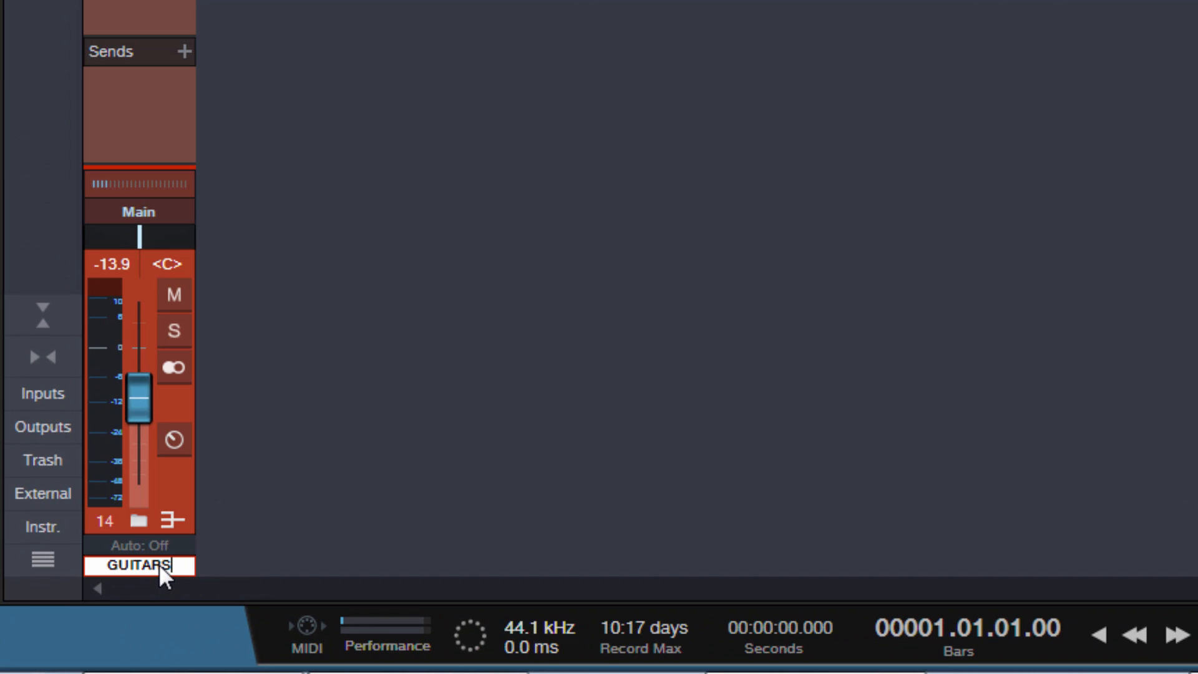
{"action": "type", "text": "100"}
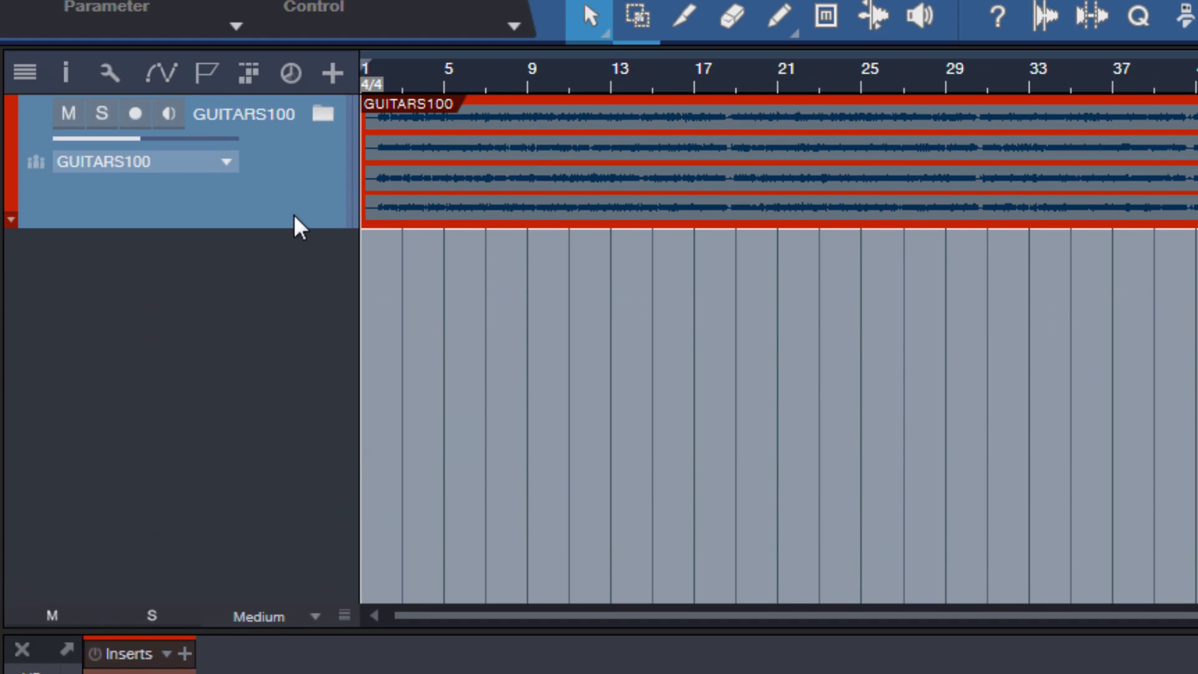
{"action": "mouse_move", "coordinate": [307, 192]}
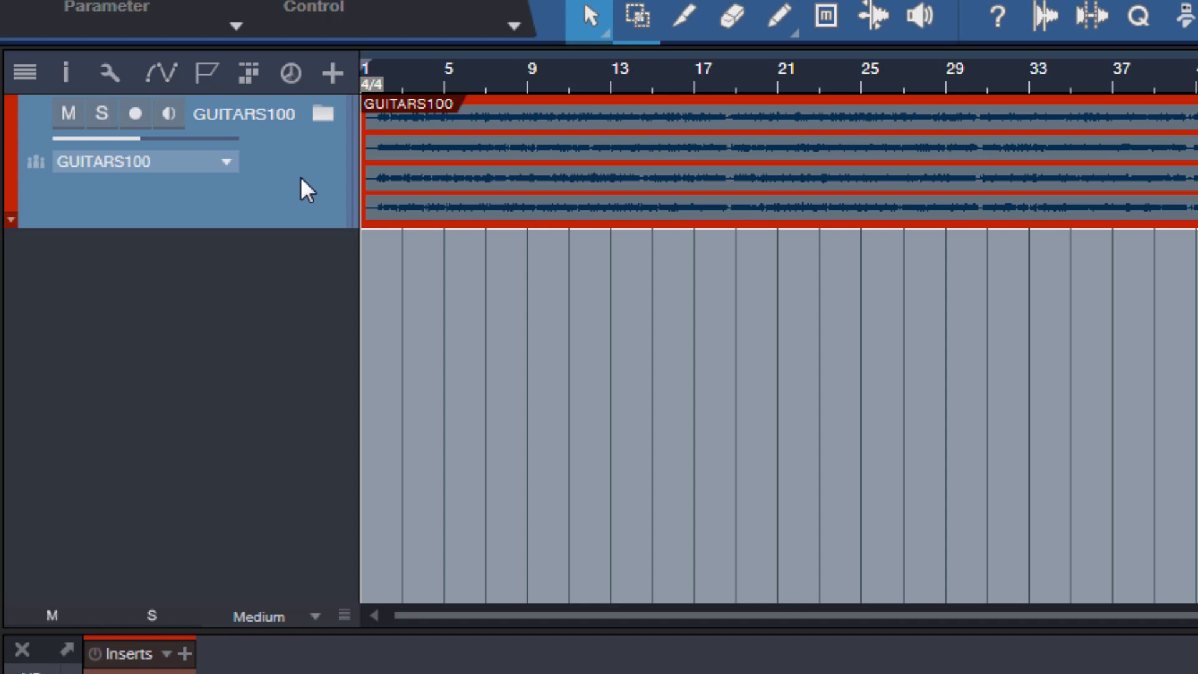
{"action": "mouse_move", "coordinate": [289, 202]}
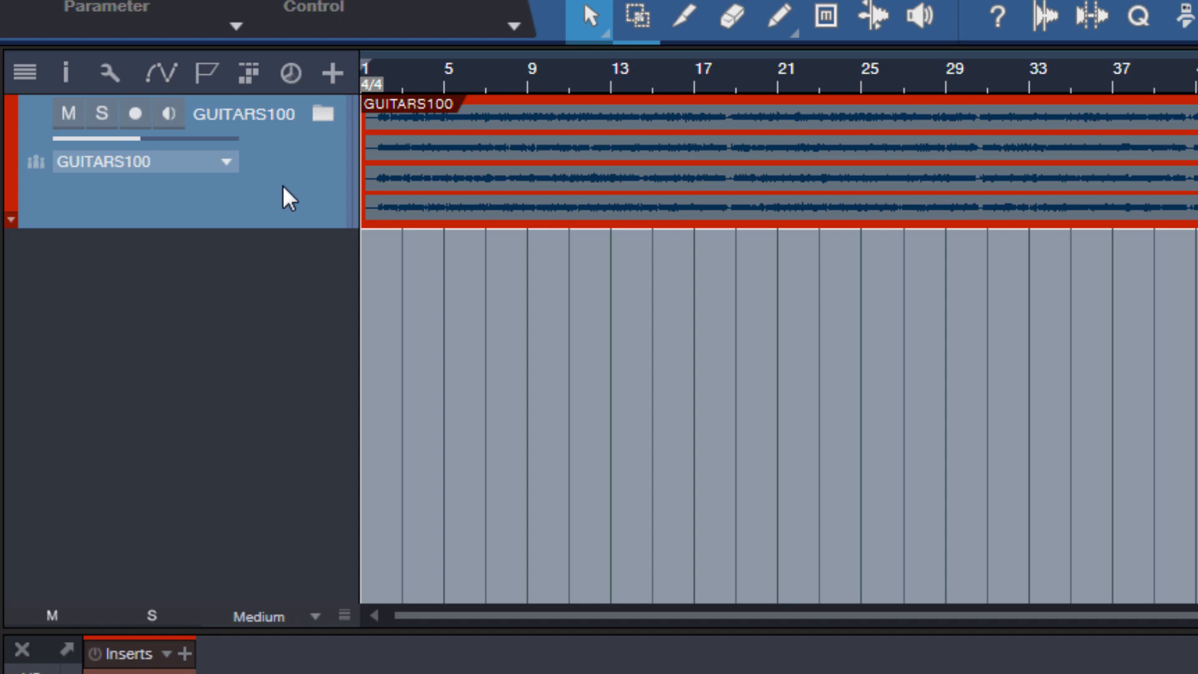
{"action": "mouse_move", "coordinate": [248, 122]}
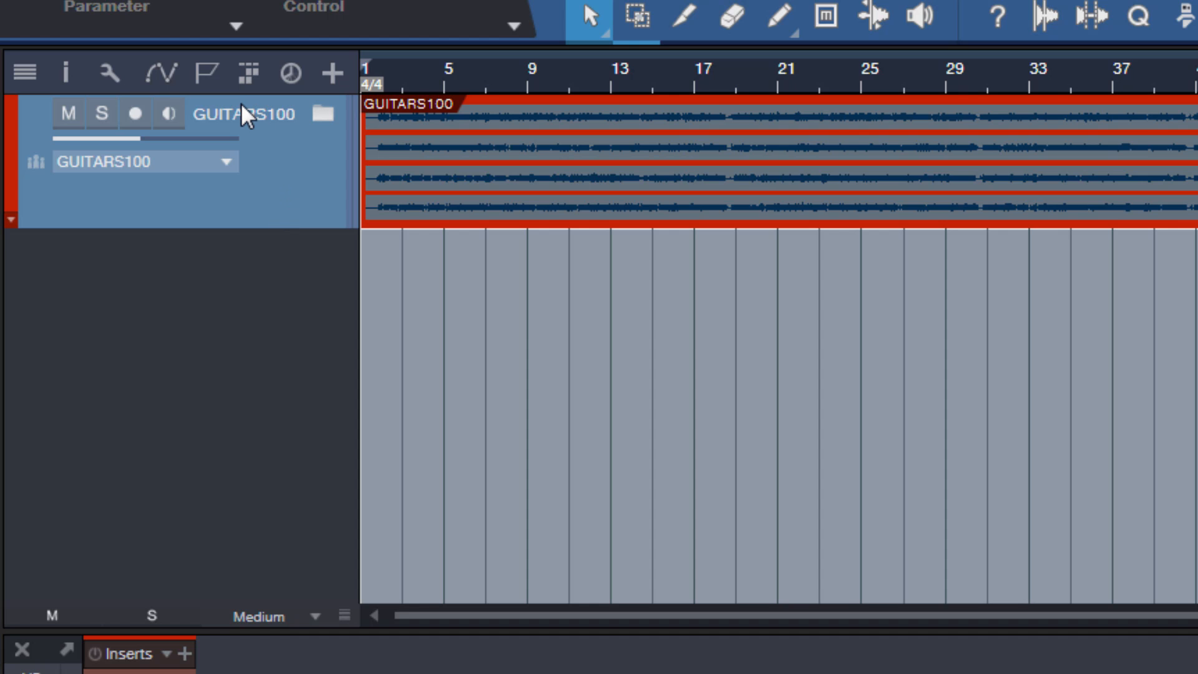
{"action": "double_click", "coordinate": [240, 114]}
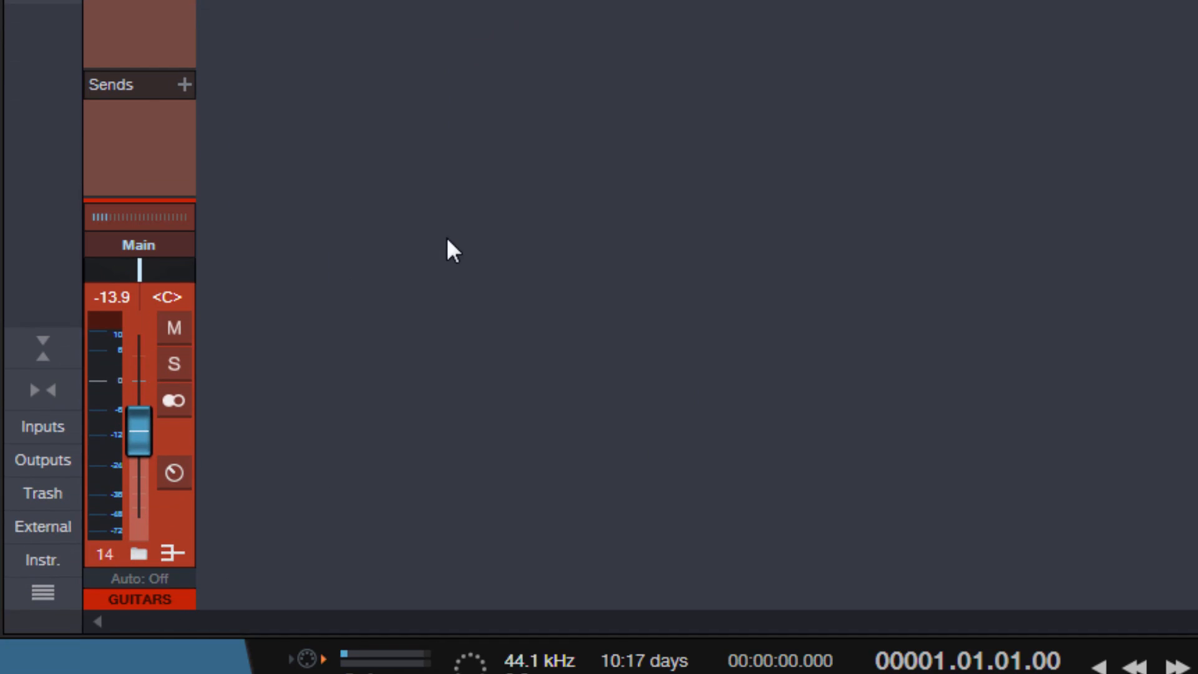
{"action": "mouse_move", "coordinate": [447, 225]}
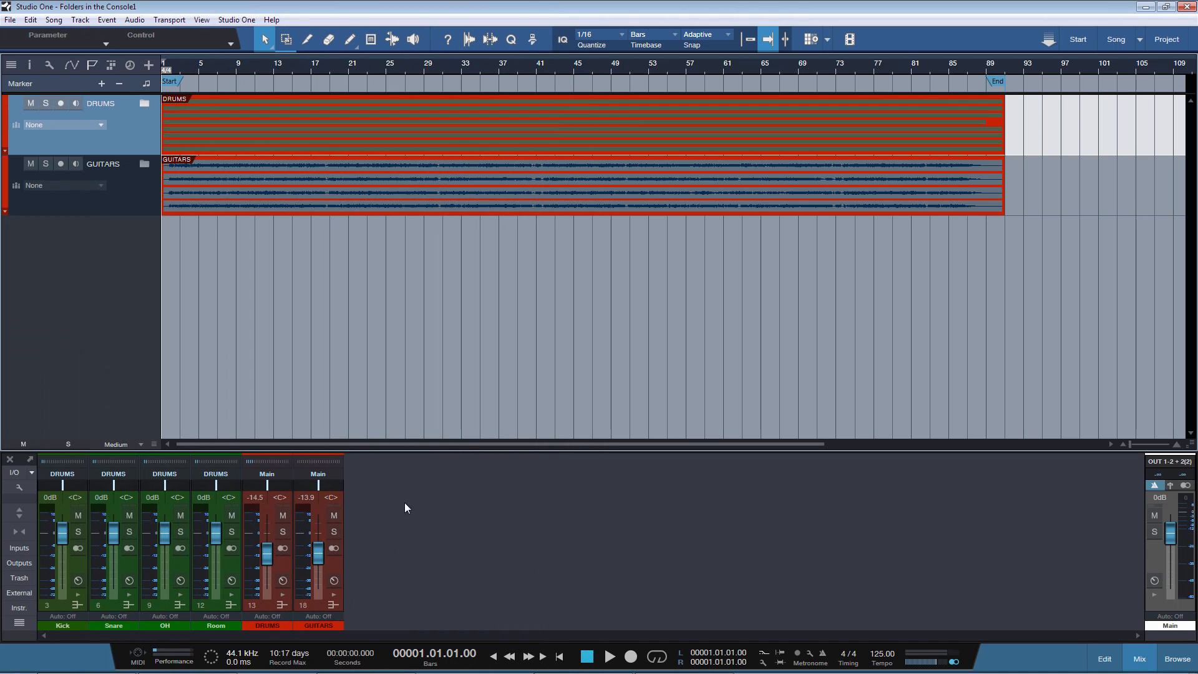
{"action": "mouse_move", "coordinate": [145, 105]}
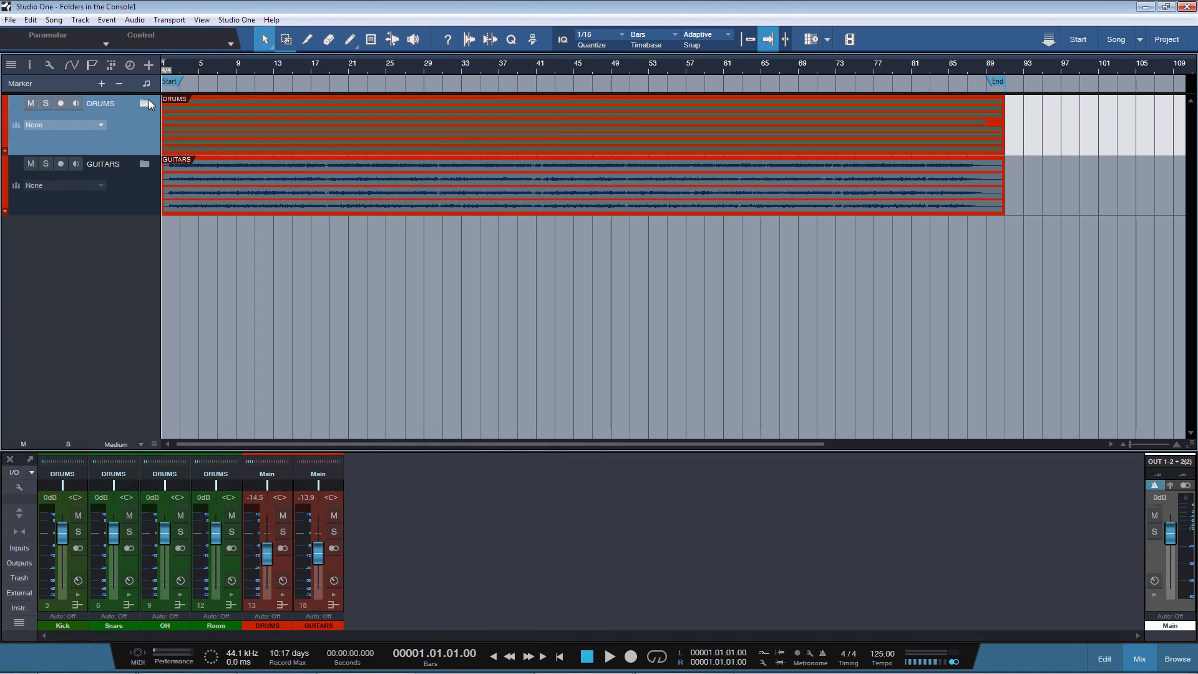
{"action": "left_click", "coordinate": [146, 103]}
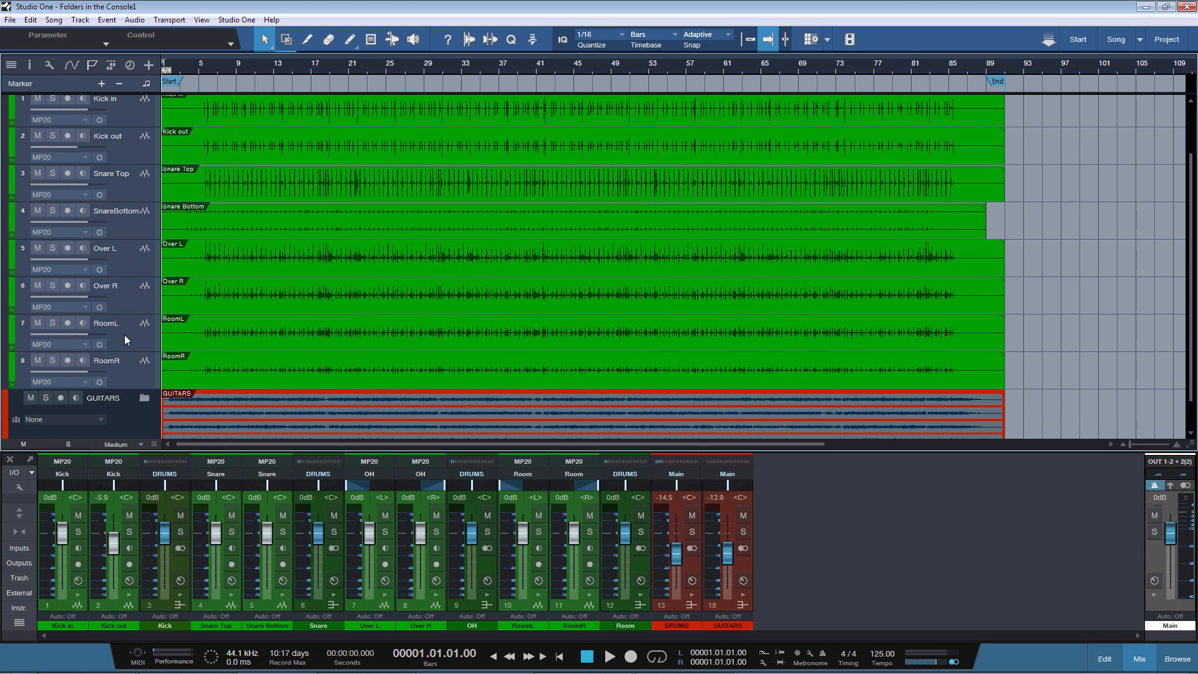
{"action": "mouse_move", "coordinate": [120, 339]}
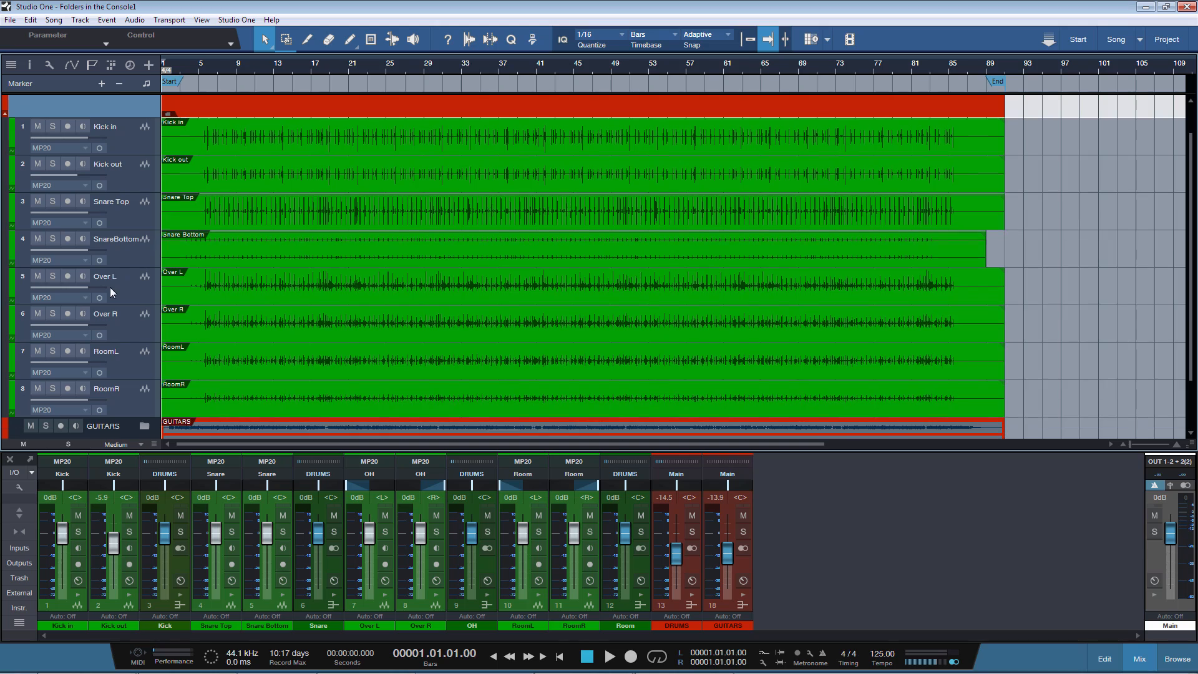
{"action": "mouse_move", "coordinate": [81, 257]}
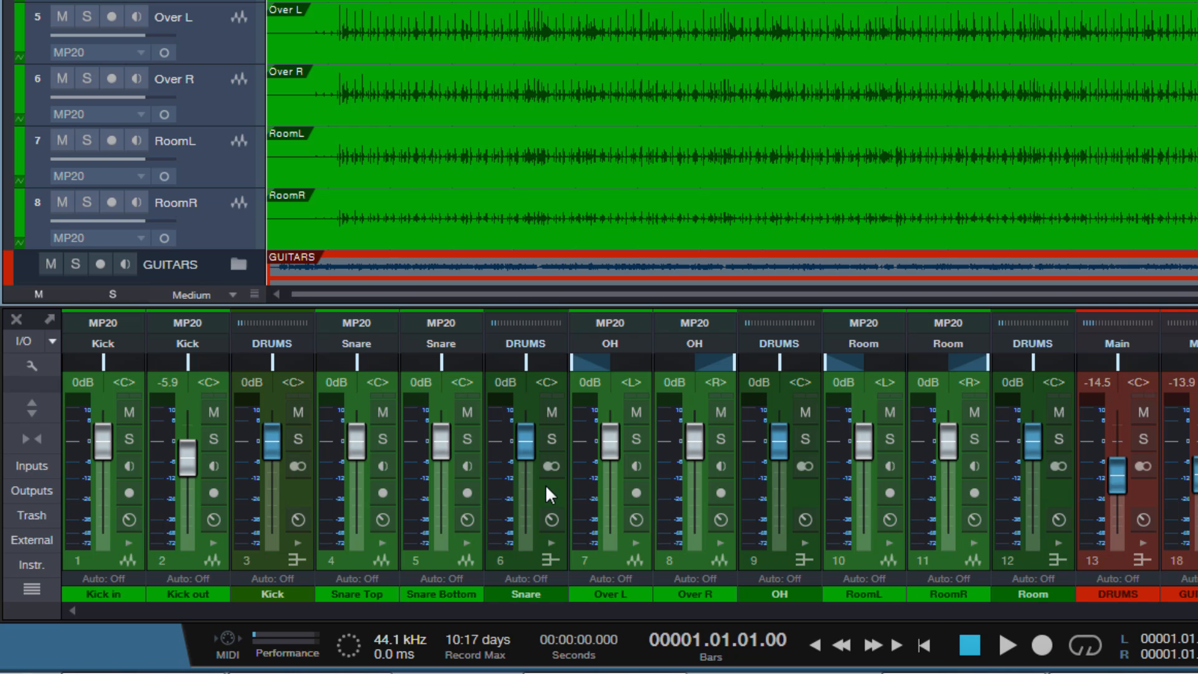
{"action": "mouse_move", "coordinate": [630, 500]}
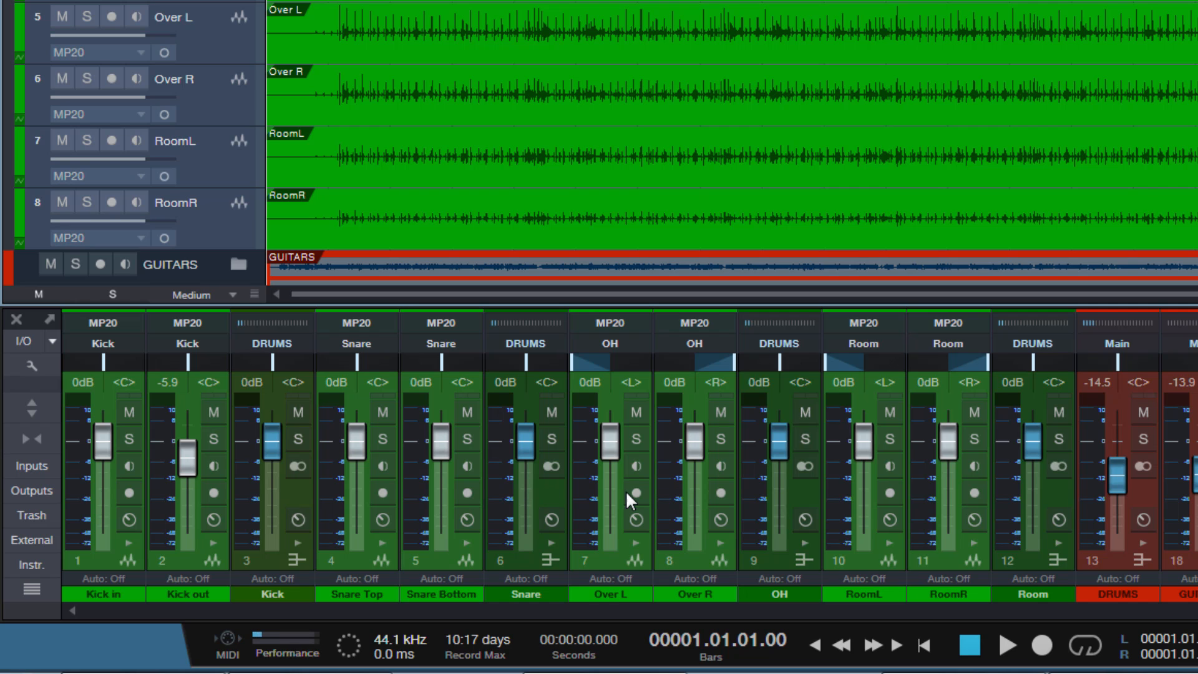
{"action": "mouse_move", "coordinate": [941, 506]}
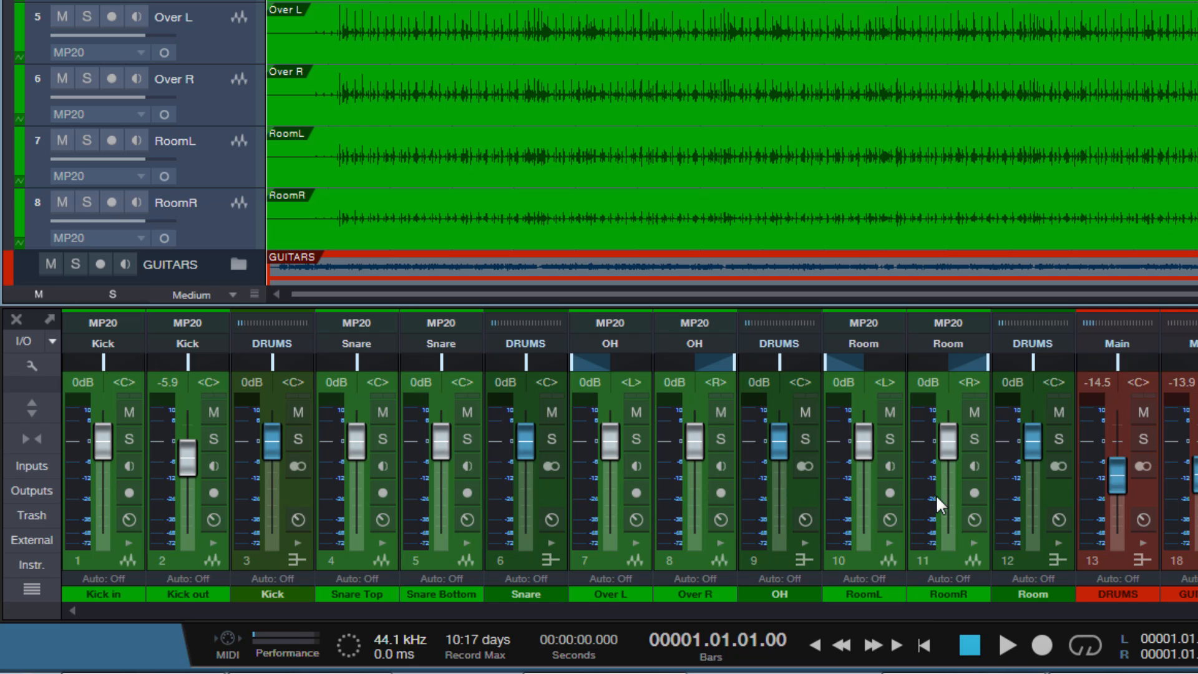
{"action": "mouse_move", "coordinate": [1039, 524]}
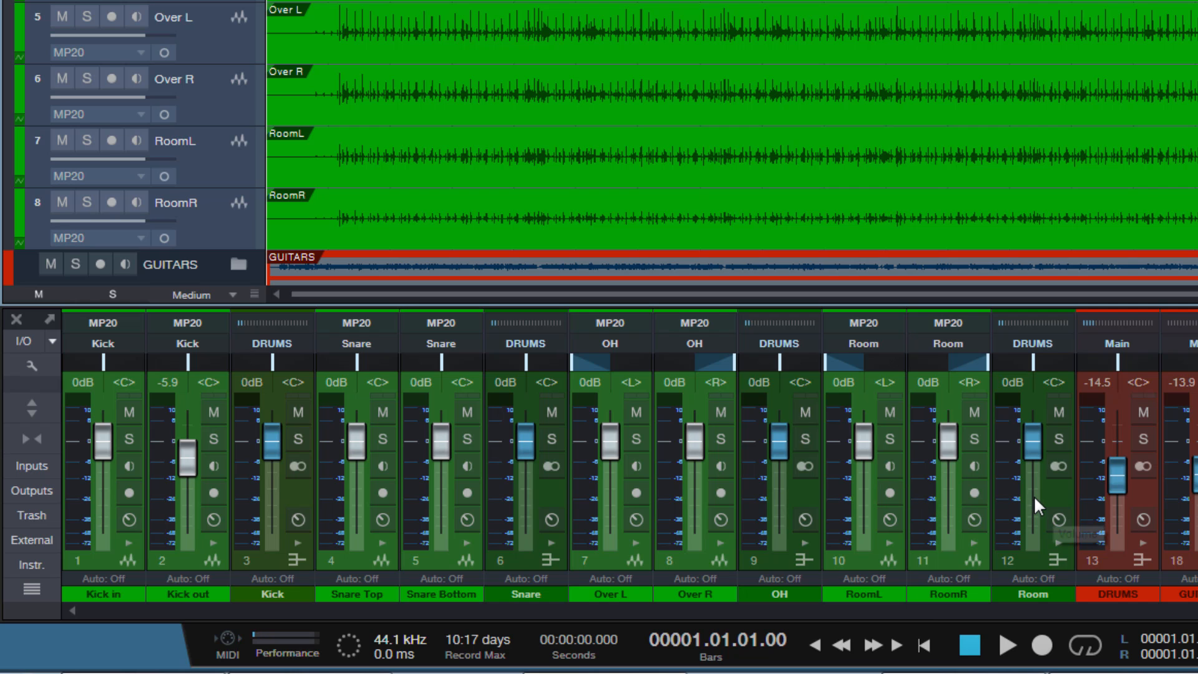
{"action": "left_click", "coordinate": [803, 439]}
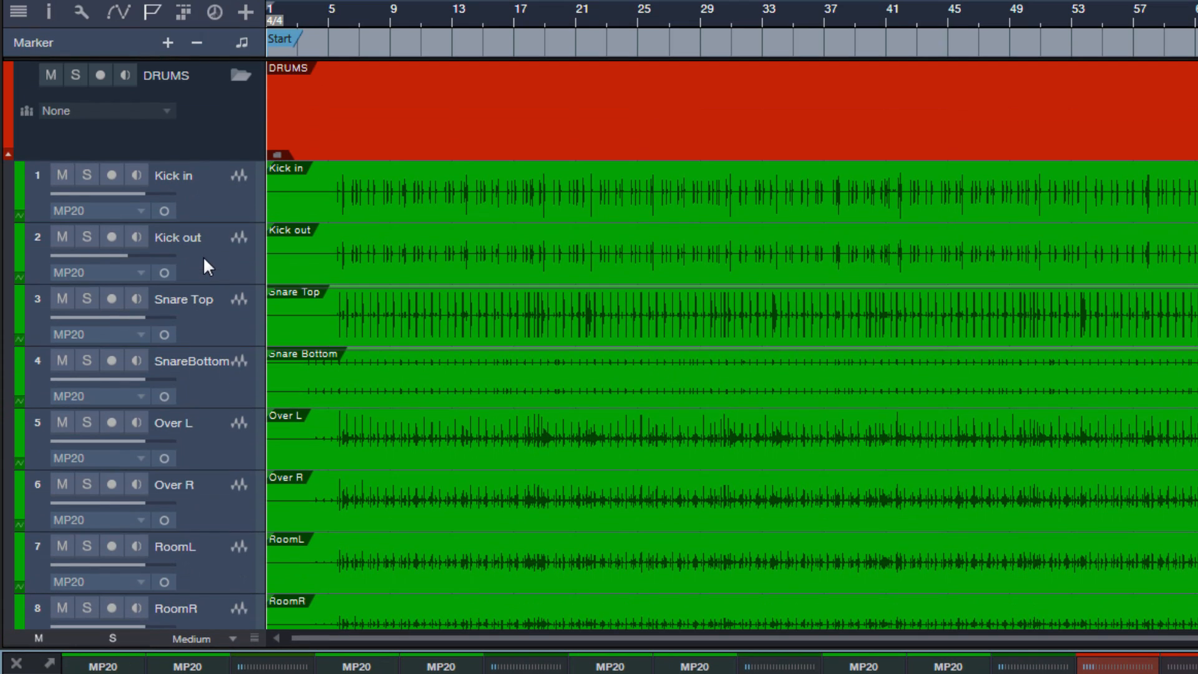
{"action": "left_click", "coordinate": [100, 110]}
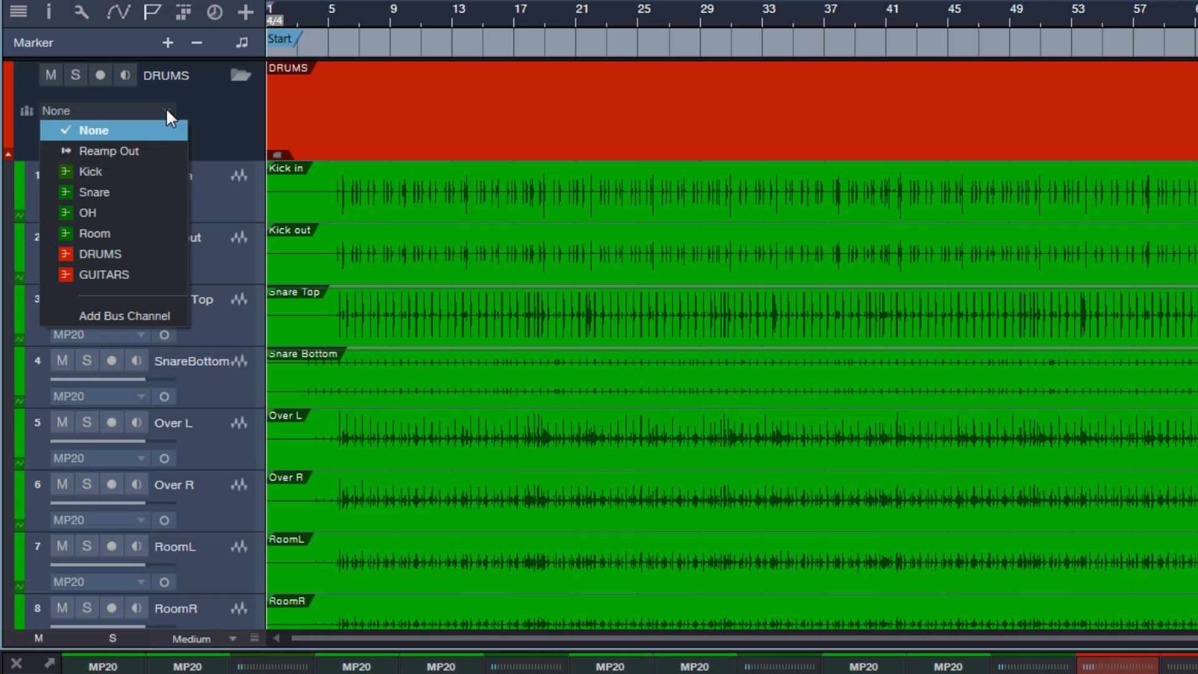
{"action": "mouse_move", "coordinate": [96, 193]}
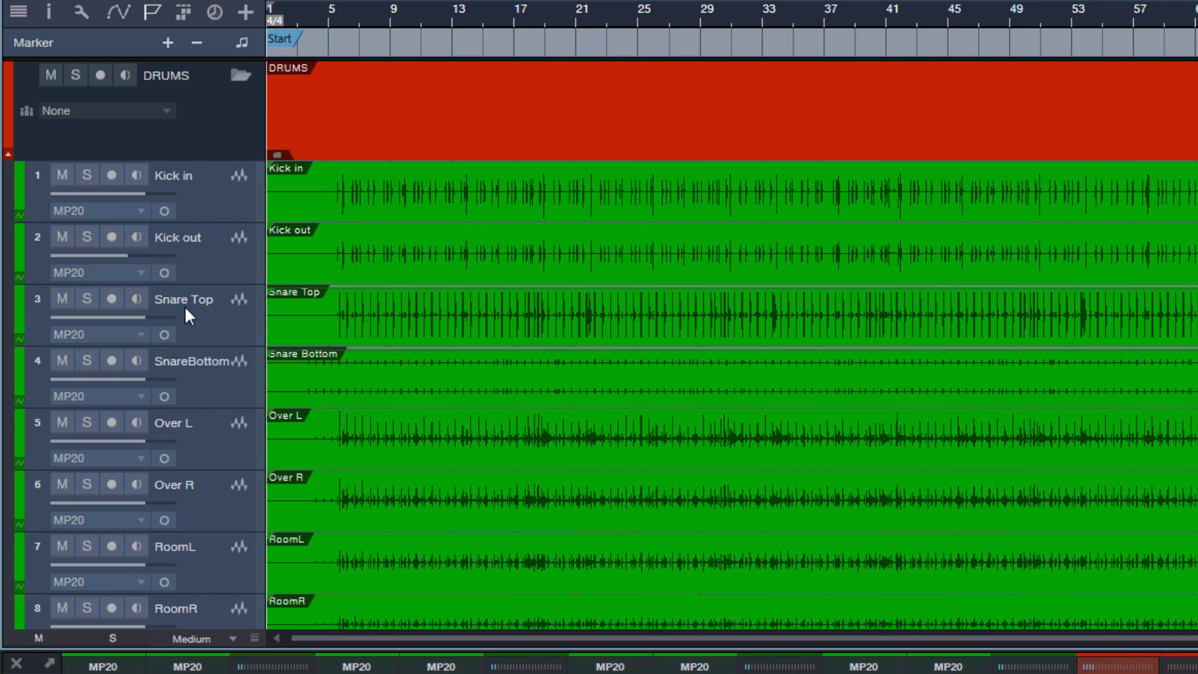
{"action": "mouse_move", "coordinate": [209, 322]}
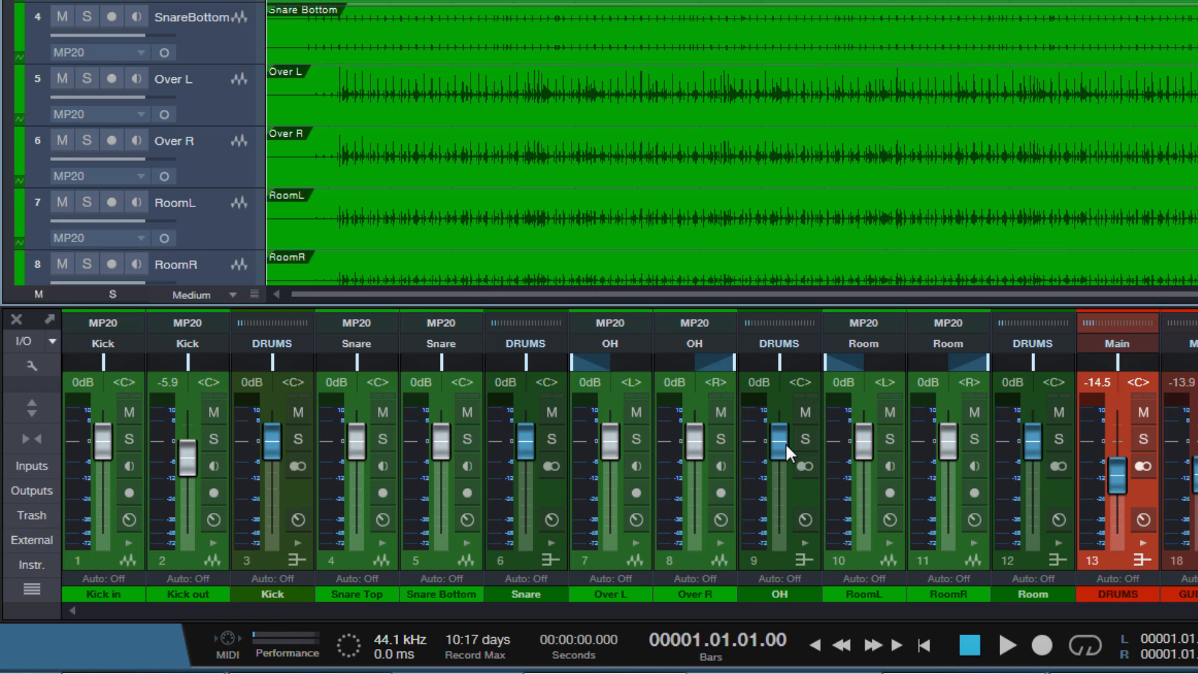
{"action": "left_click_drag", "start_coordinate": [778, 454], "coordinate": [778, 424]}
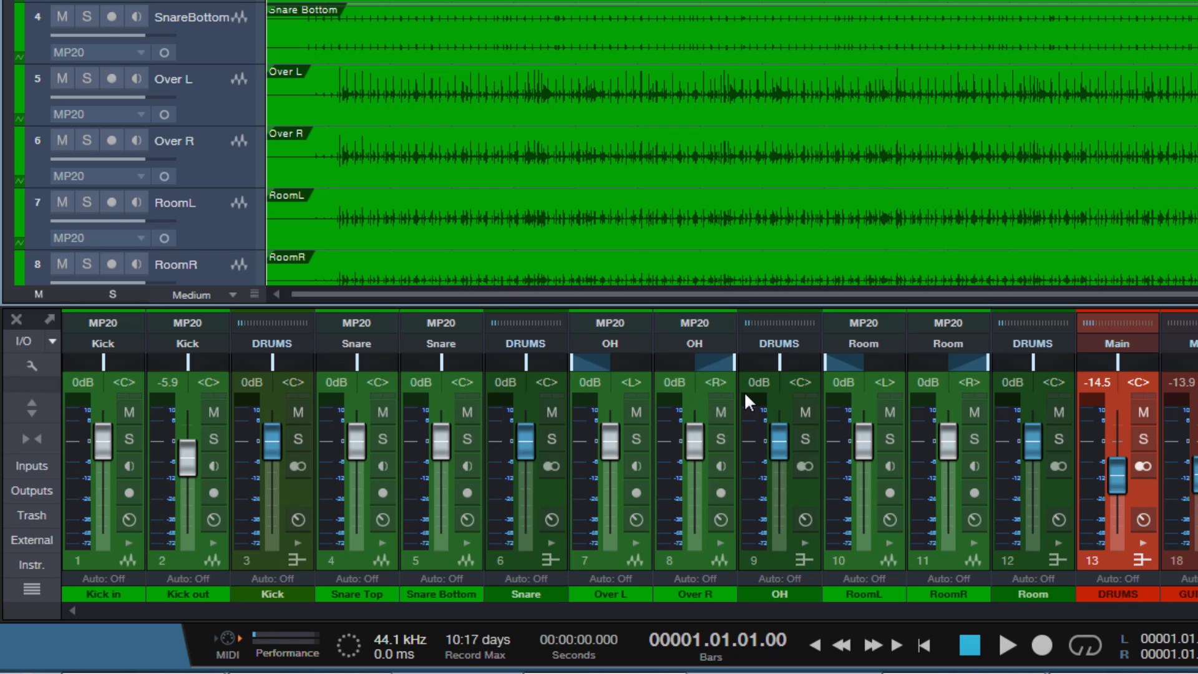
{"action": "mouse_move", "coordinate": [685, 359]}
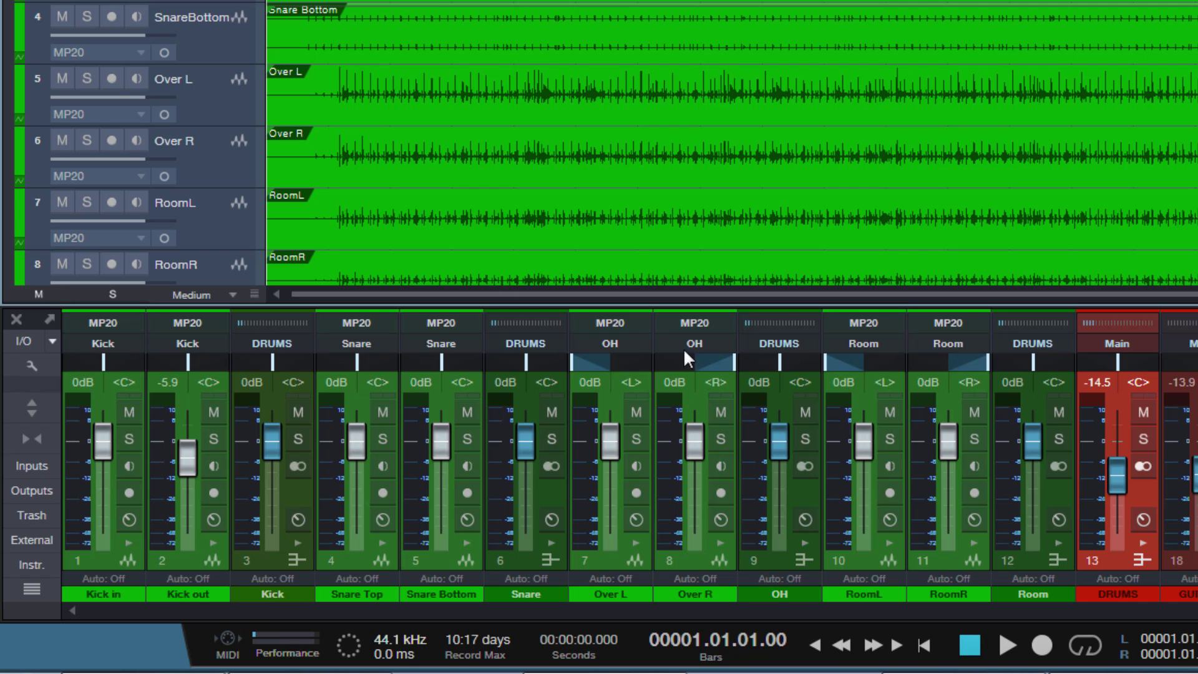
{"action": "mouse_move", "coordinate": [474, 297]}
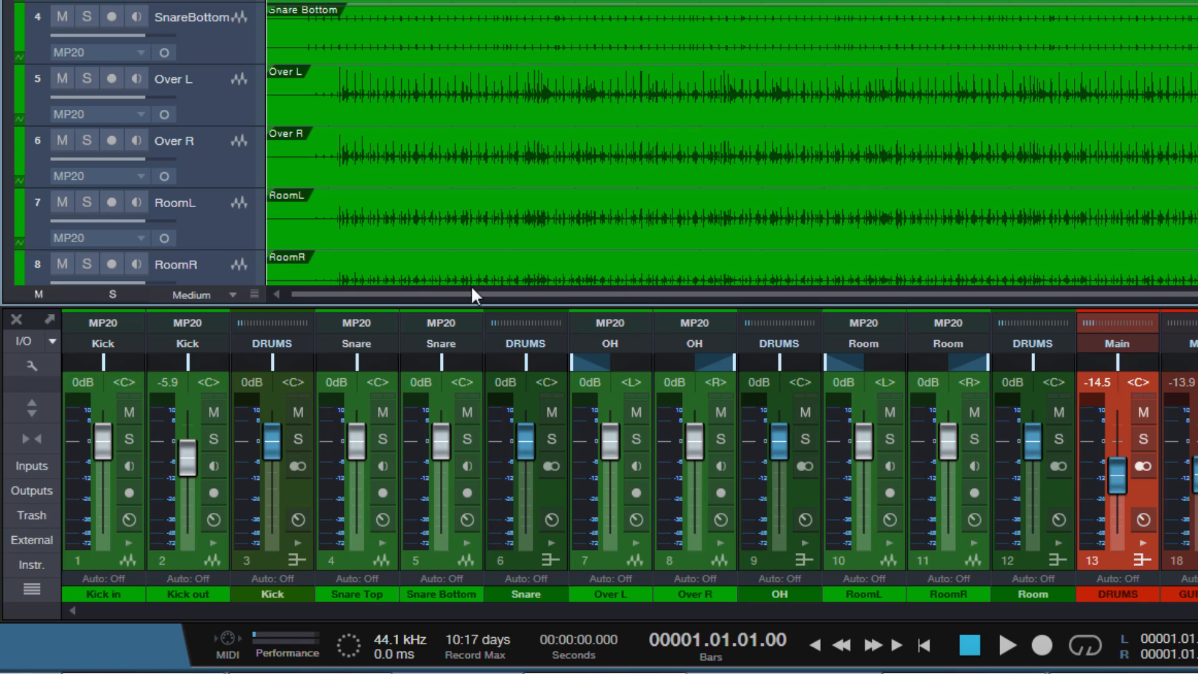
{"action": "mouse_move", "coordinate": [354, 267]}
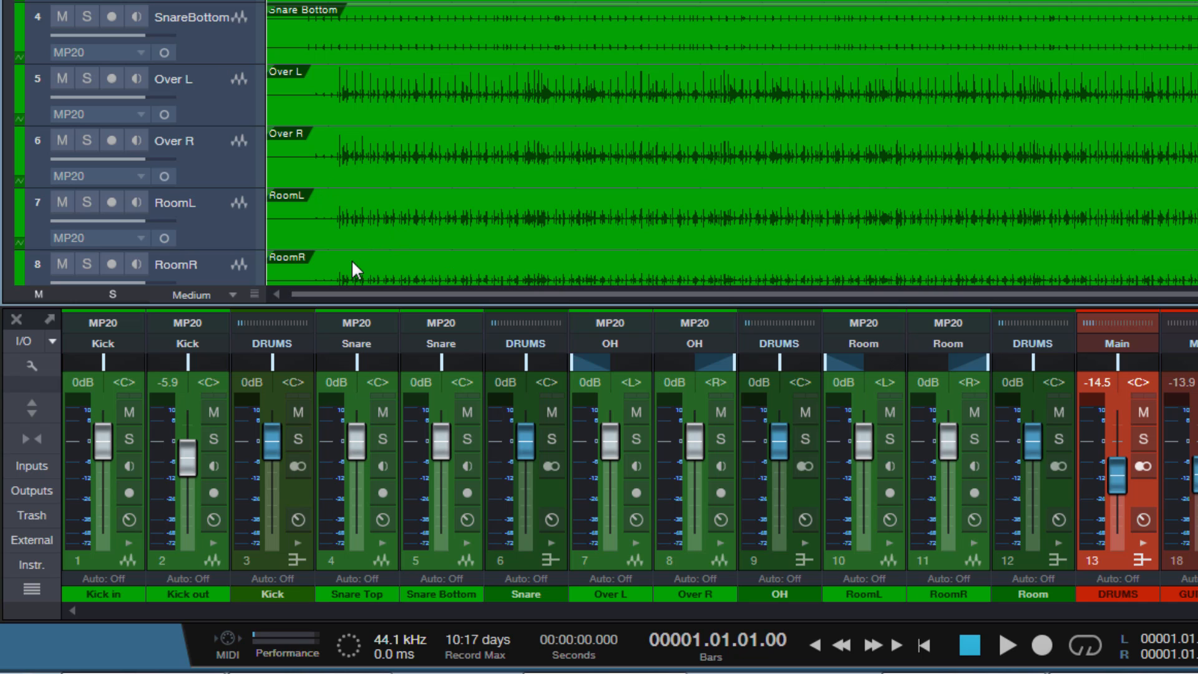
{"action": "mouse_move", "coordinate": [303, 52]}
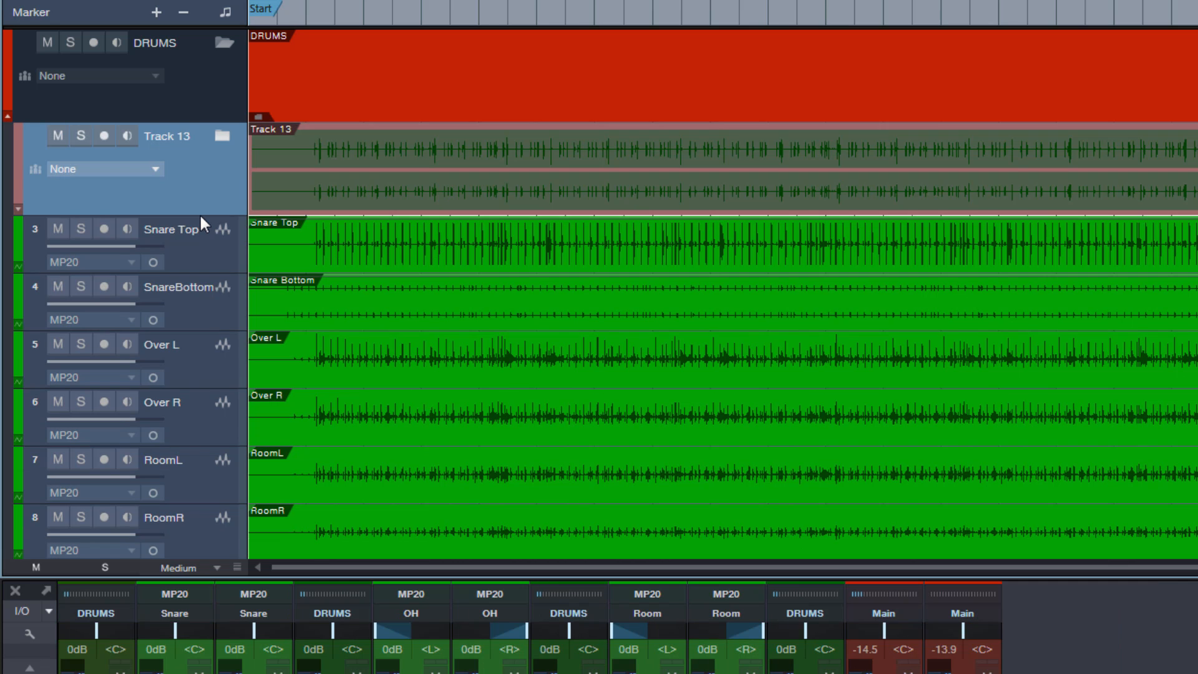
{"action": "mouse_move", "coordinate": [217, 198]}
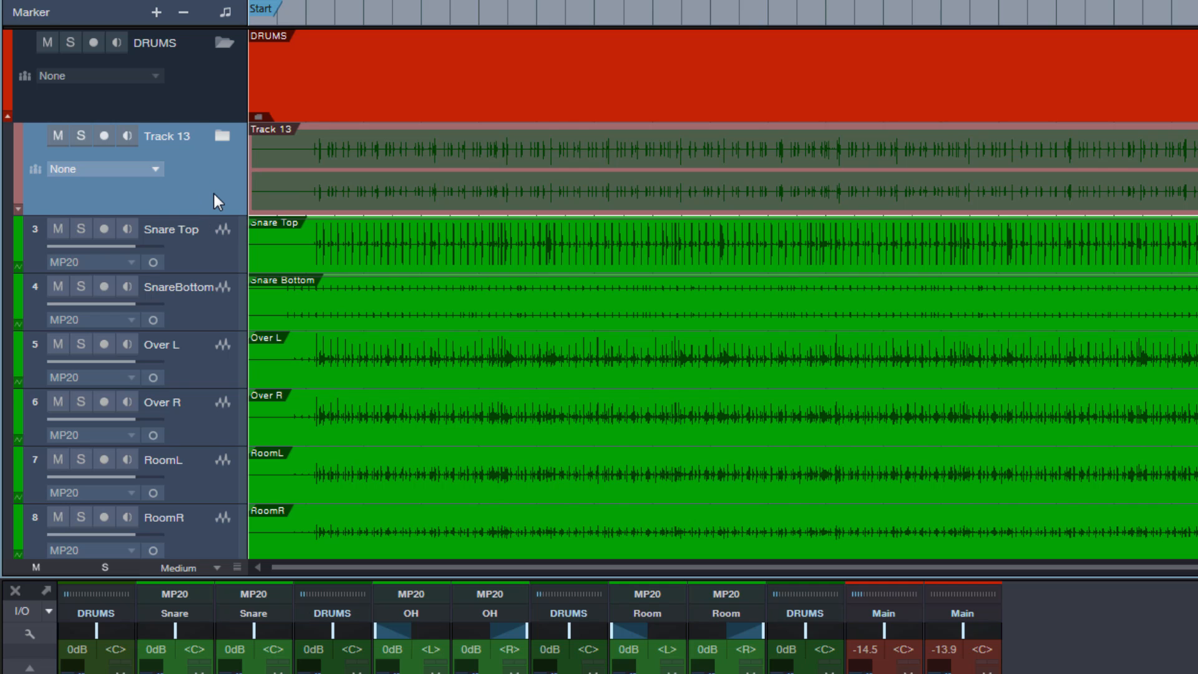
- Rename the new folder holding the kick tracks to 'Kick' and route it to the Kick bus
{"action": "double_click", "coordinate": [172, 137]}
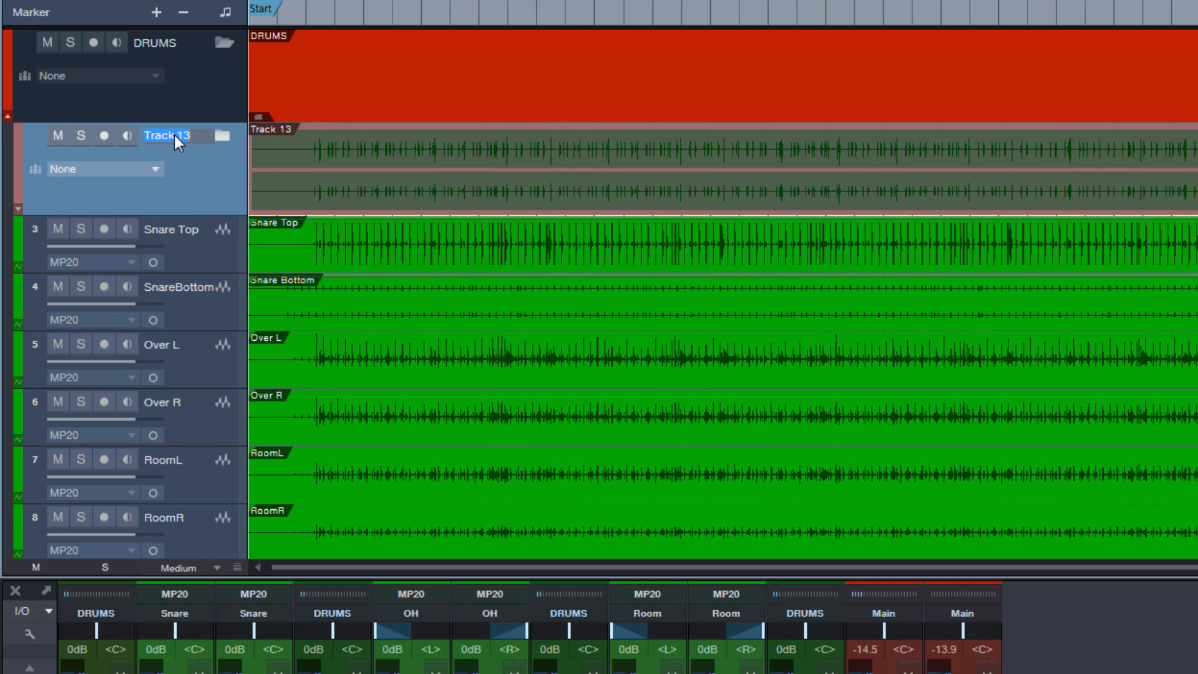
{"action": "type", "text": "Kick"}
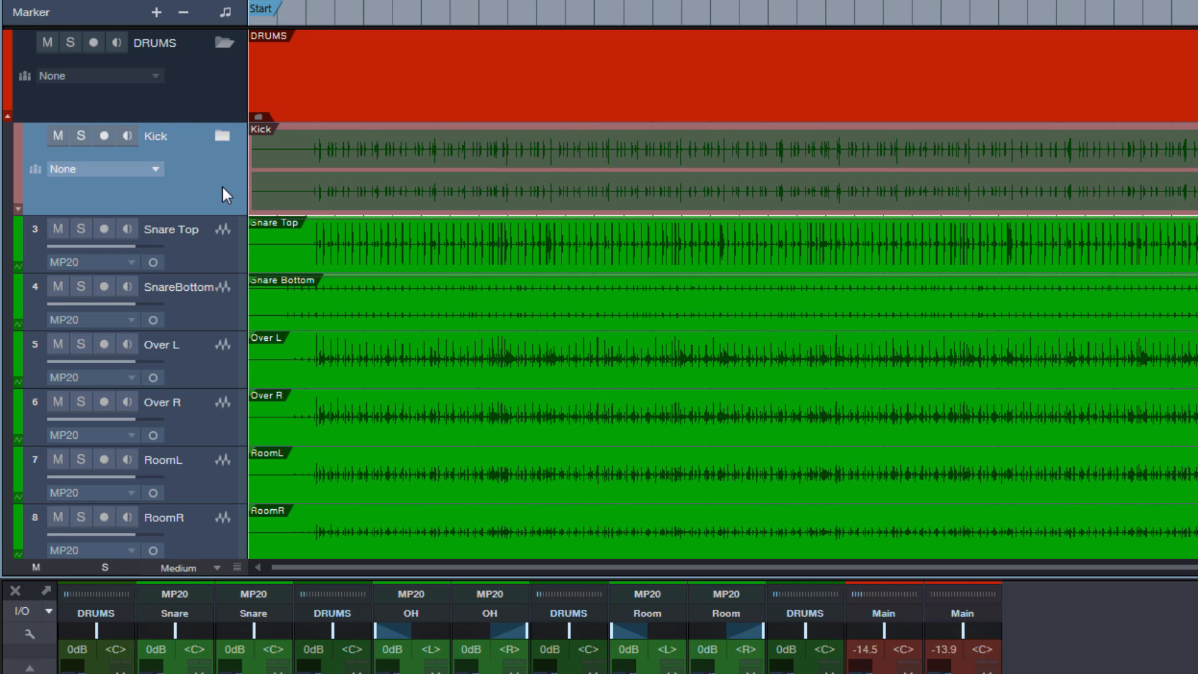
{"action": "mouse_move", "coordinate": [190, 191]}
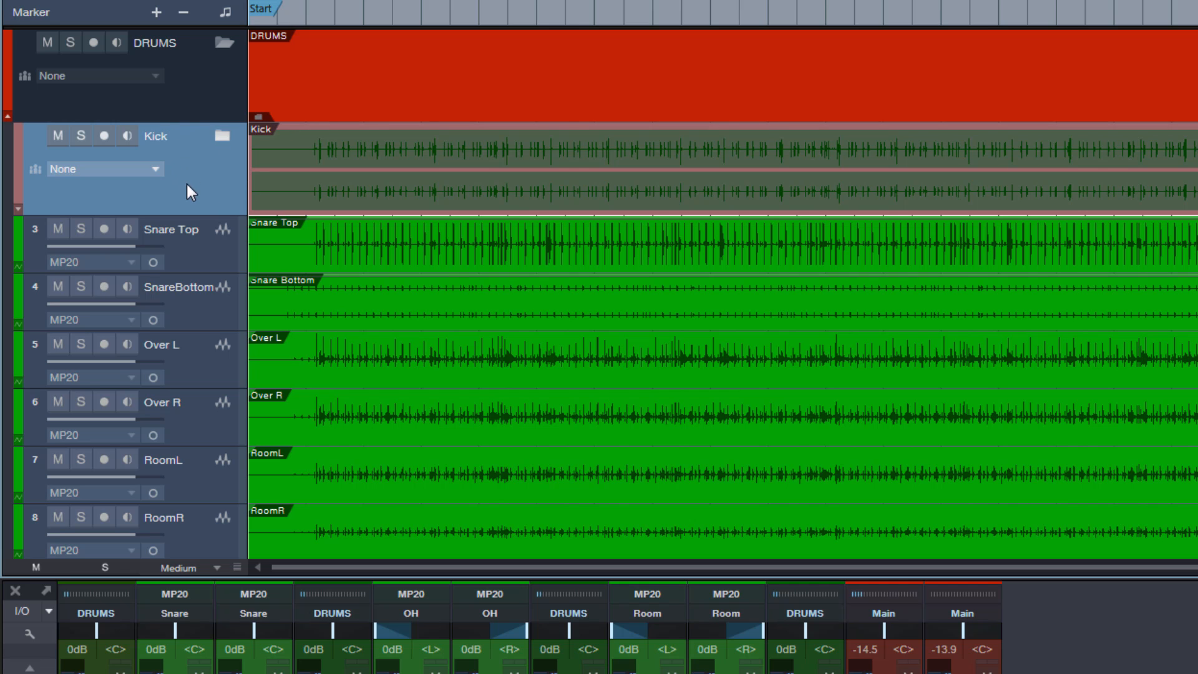
{"action": "mouse_move", "coordinate": [196, 80]}
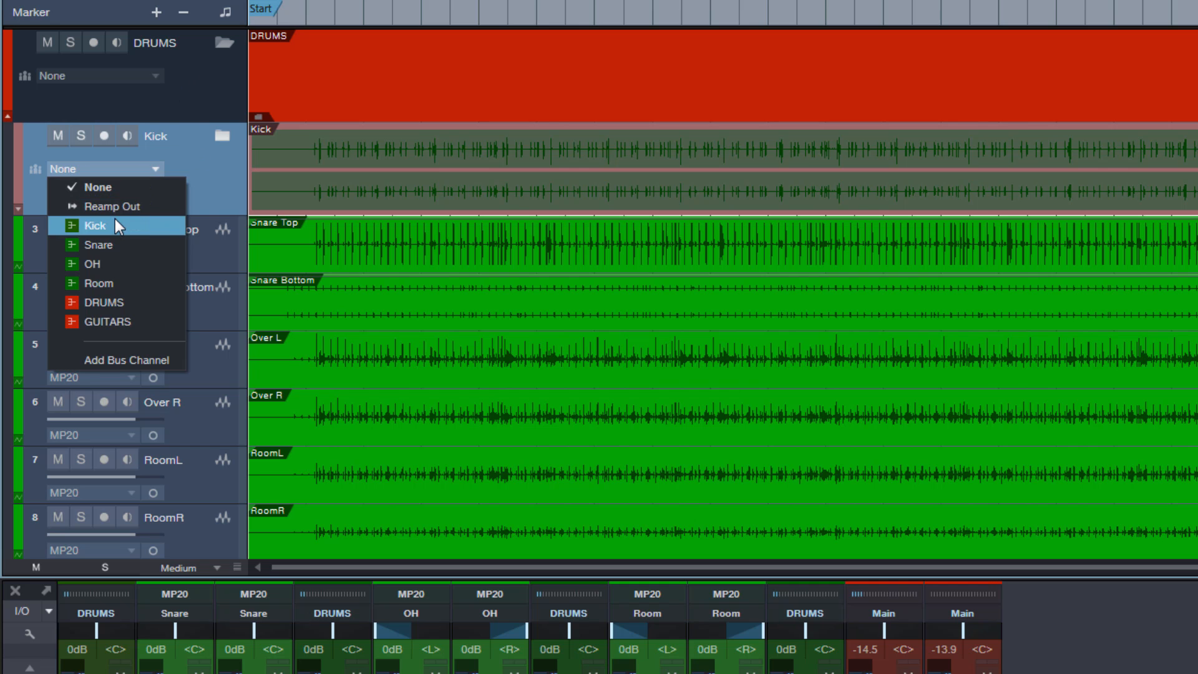
{"action": "left_click", "coordinate": [95, 226]}
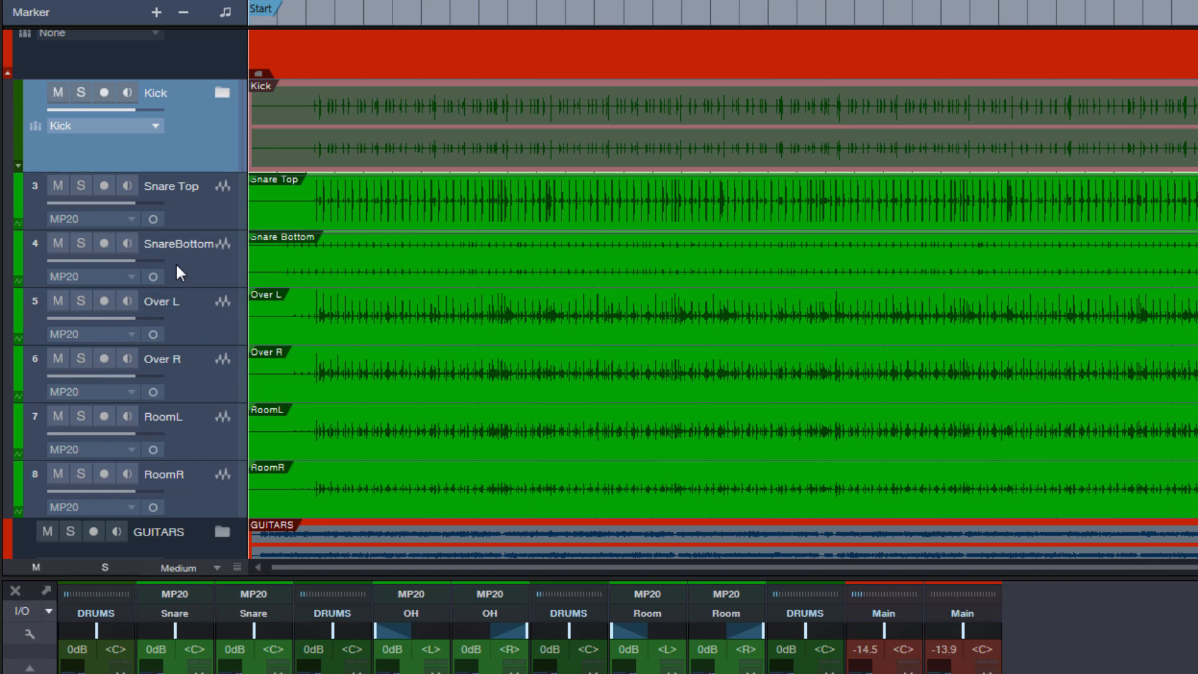
{"action": "mouse_move", "coordinate": [155, 169]}
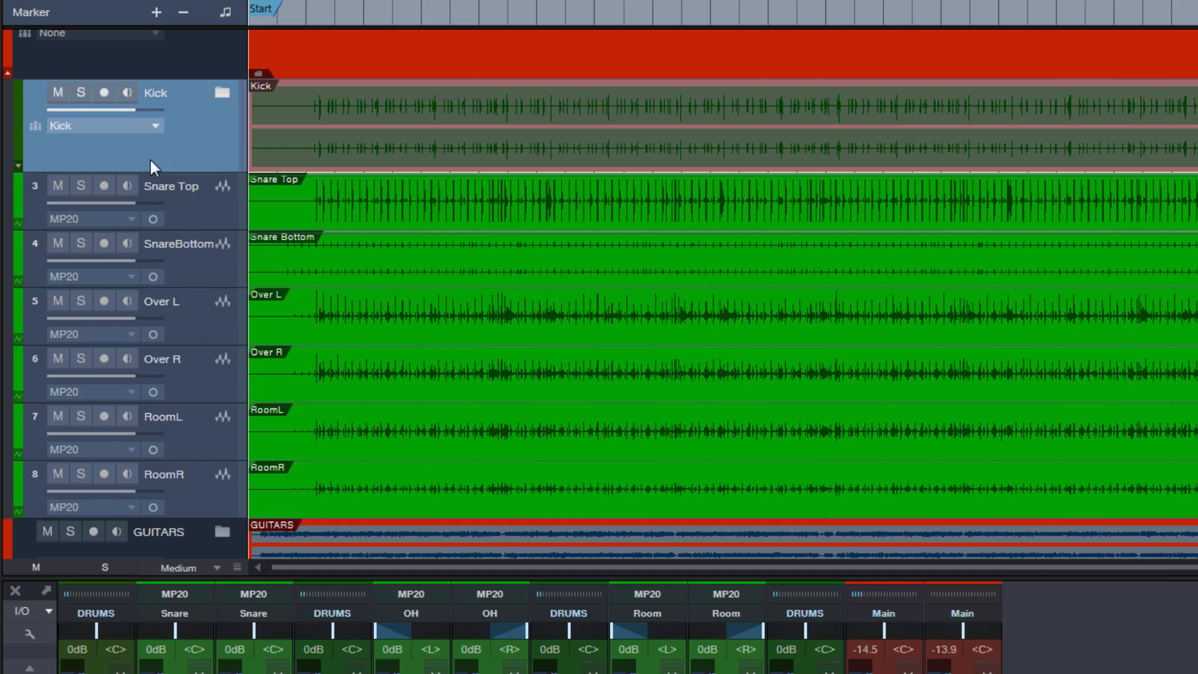
{"action": "mouse_move", "coordinate": [387, 618]}
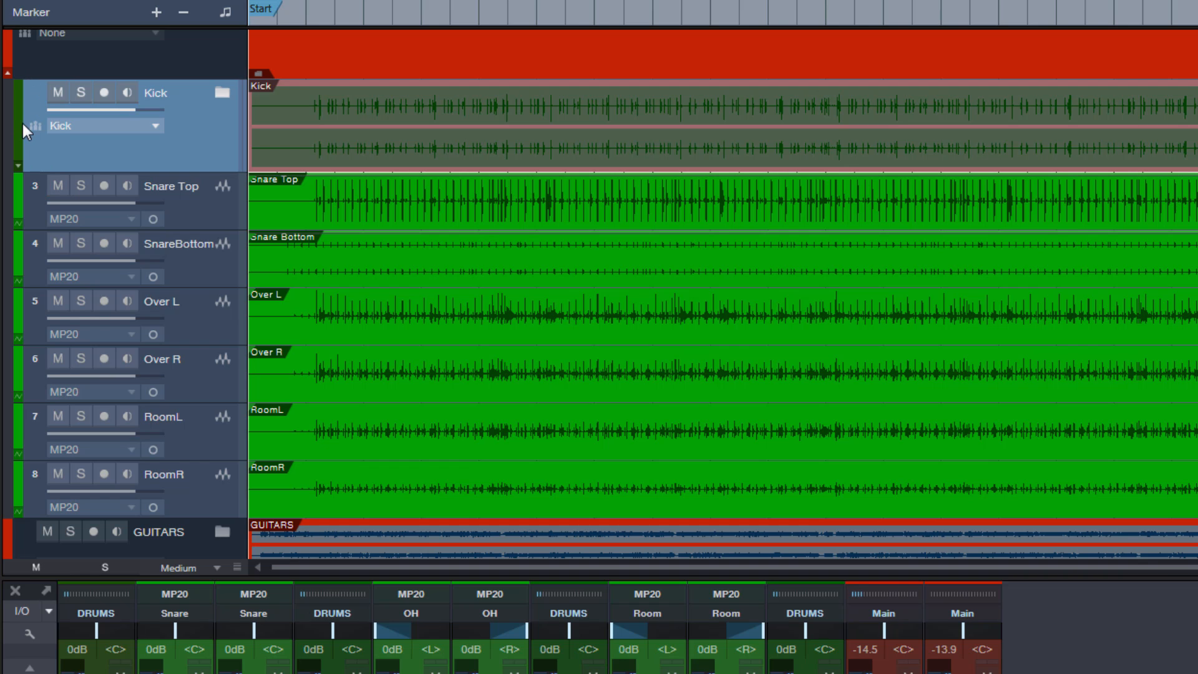
{"action": "mouse_move", "coordinate": [80, 172]}
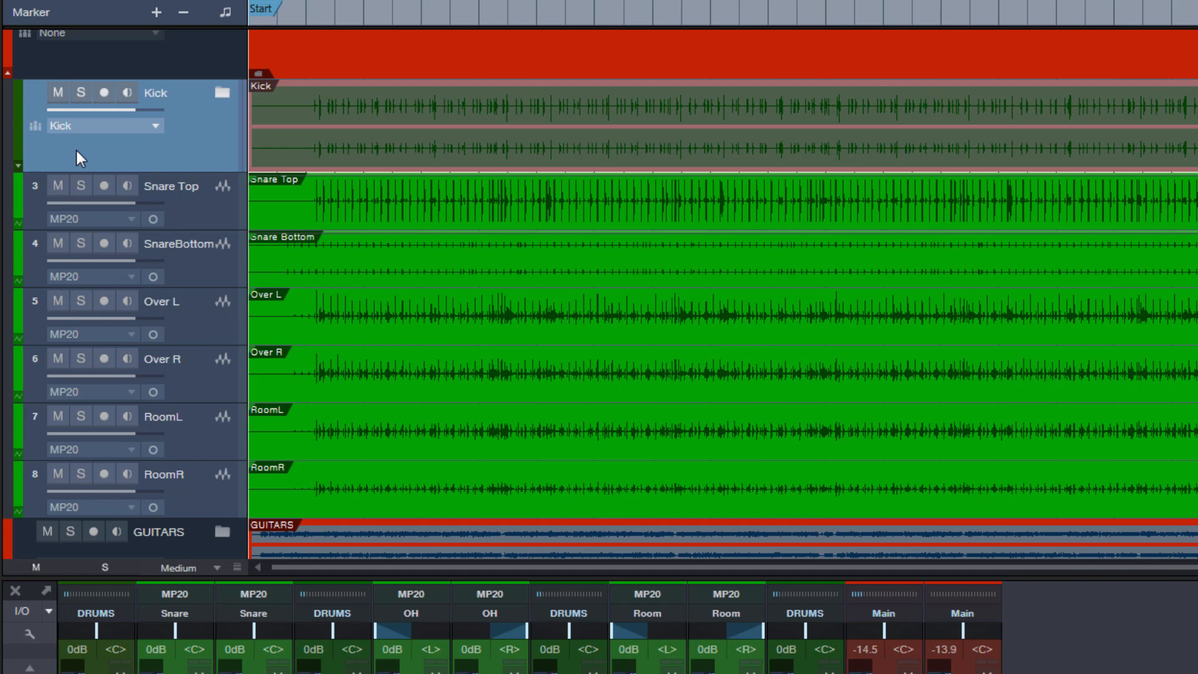
{"action": "mouse_move", "coordinate": [207, 229]}
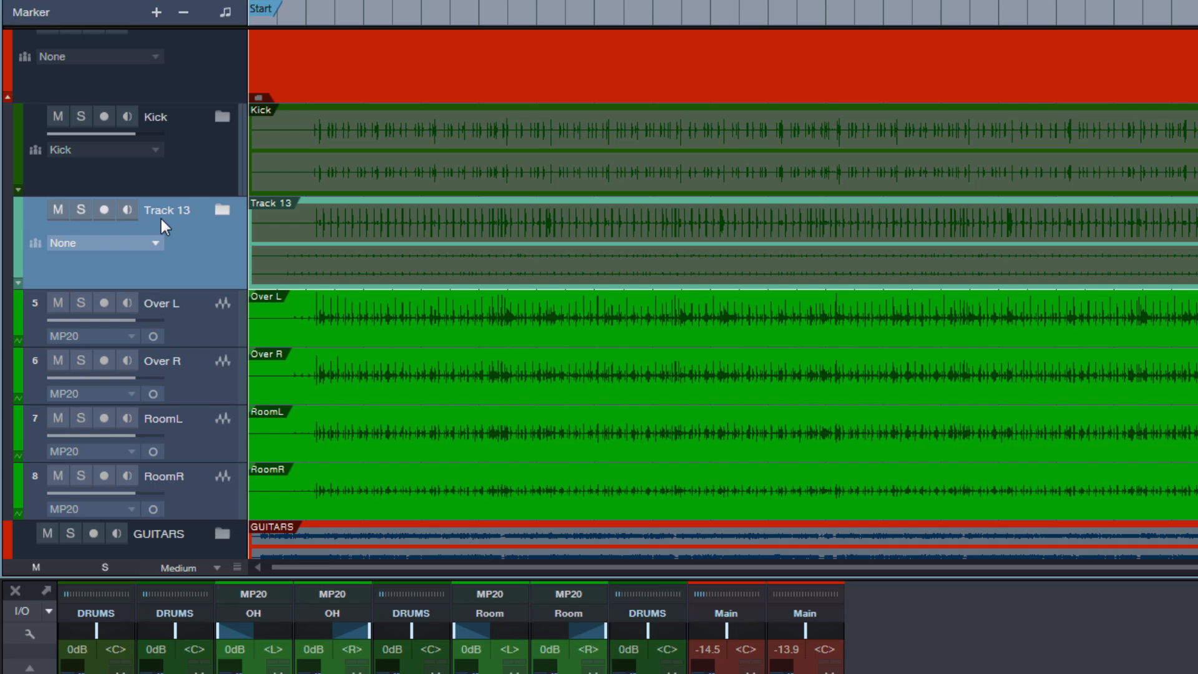
- Rename the new folder holding the snare tracks to 'Snare' and route it to the Snare bus
{"action": "double_click", "coordinate": [166, 209]}
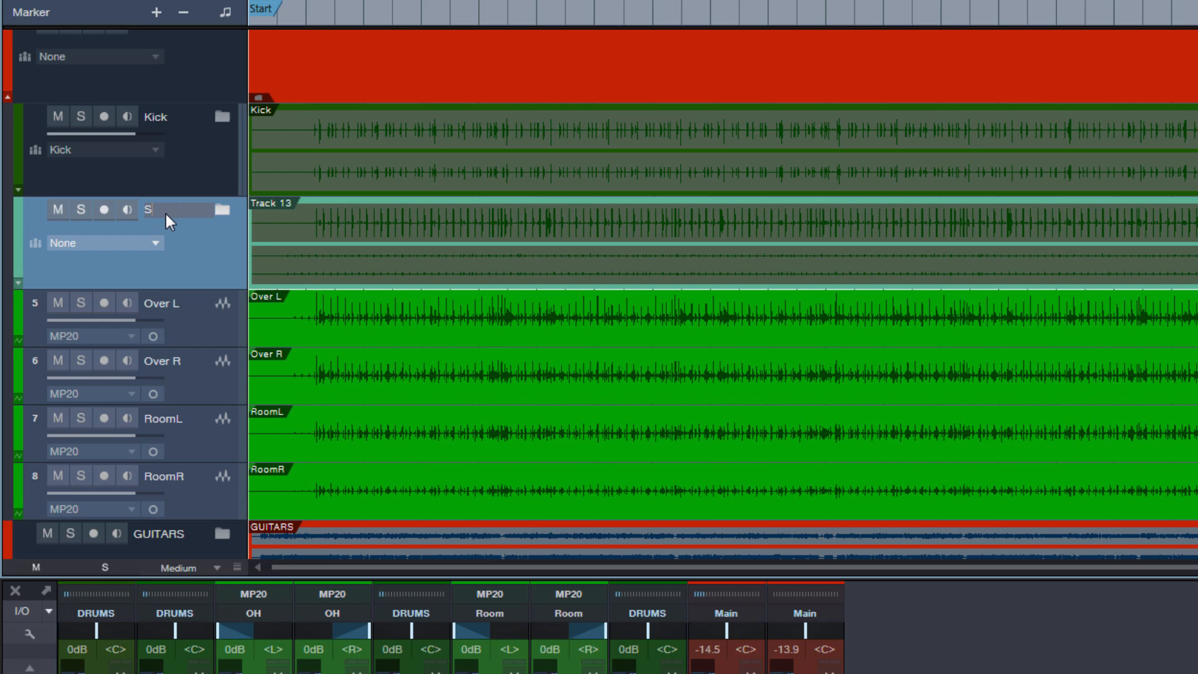
{"action": "type", "text": "nare"}
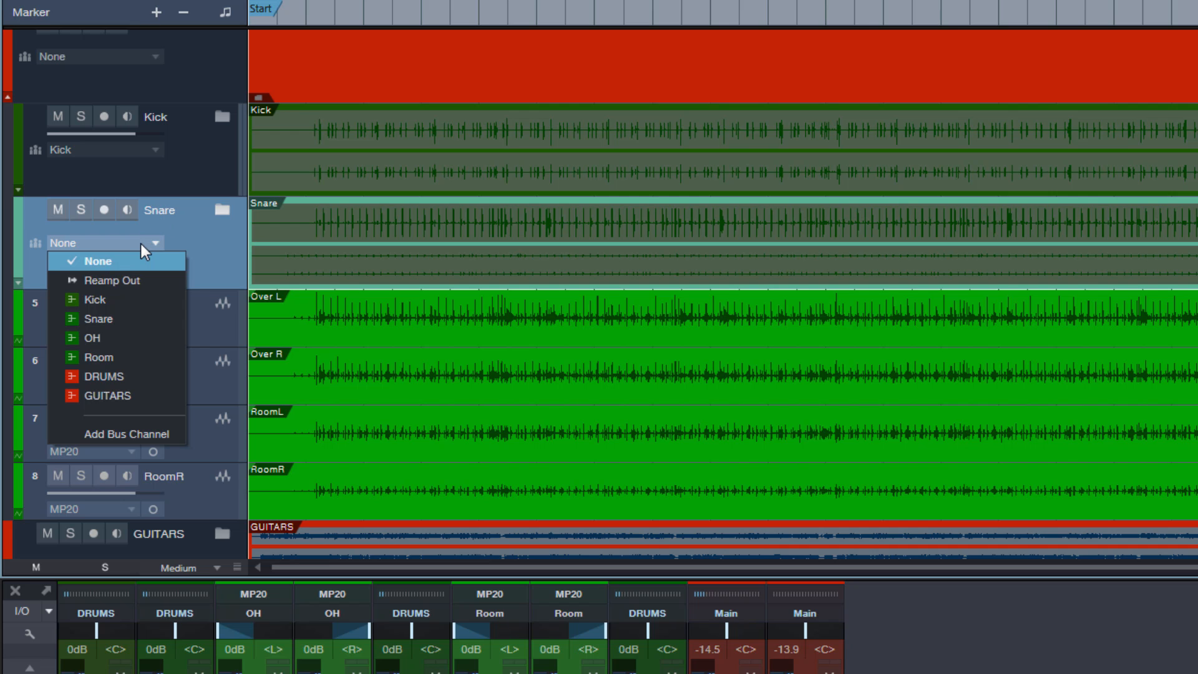
{"action": "left_click", "coordinate": [96, 261]}
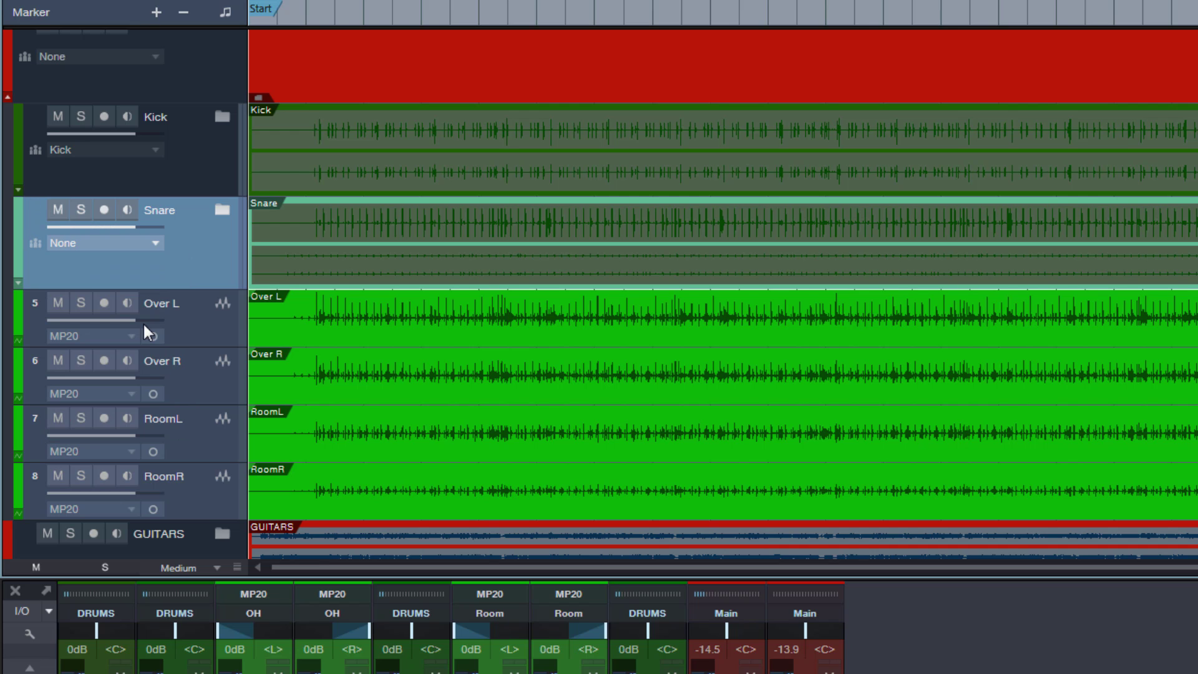
{"action": "left_click", "coordinate": [100, 242]}
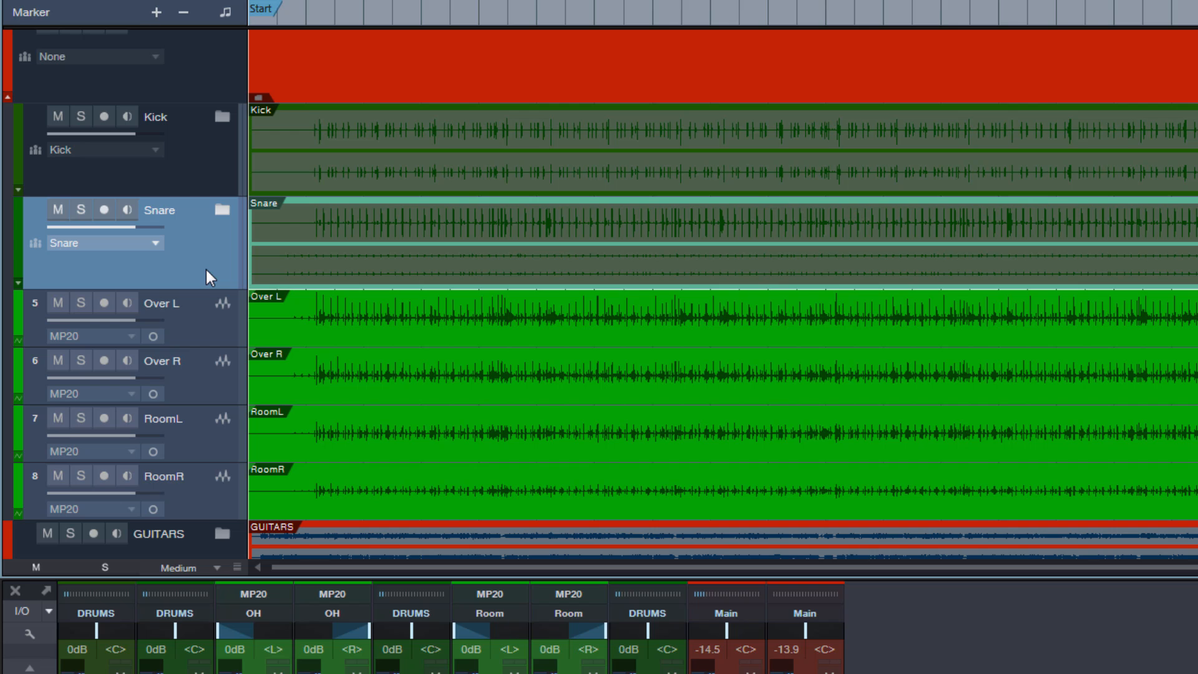
{"action": "mouse_move", "coordinate": [204, 342]}
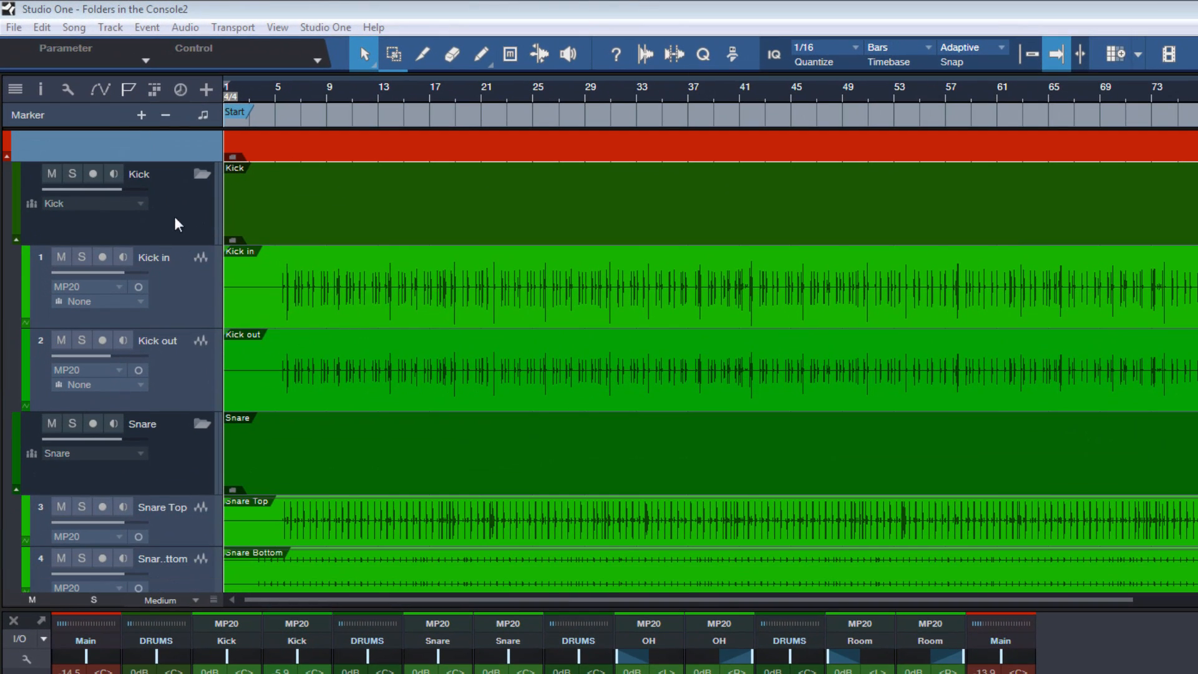
{"action": "scroll", "scroll_direction": "down", "scroll_amount": 3}
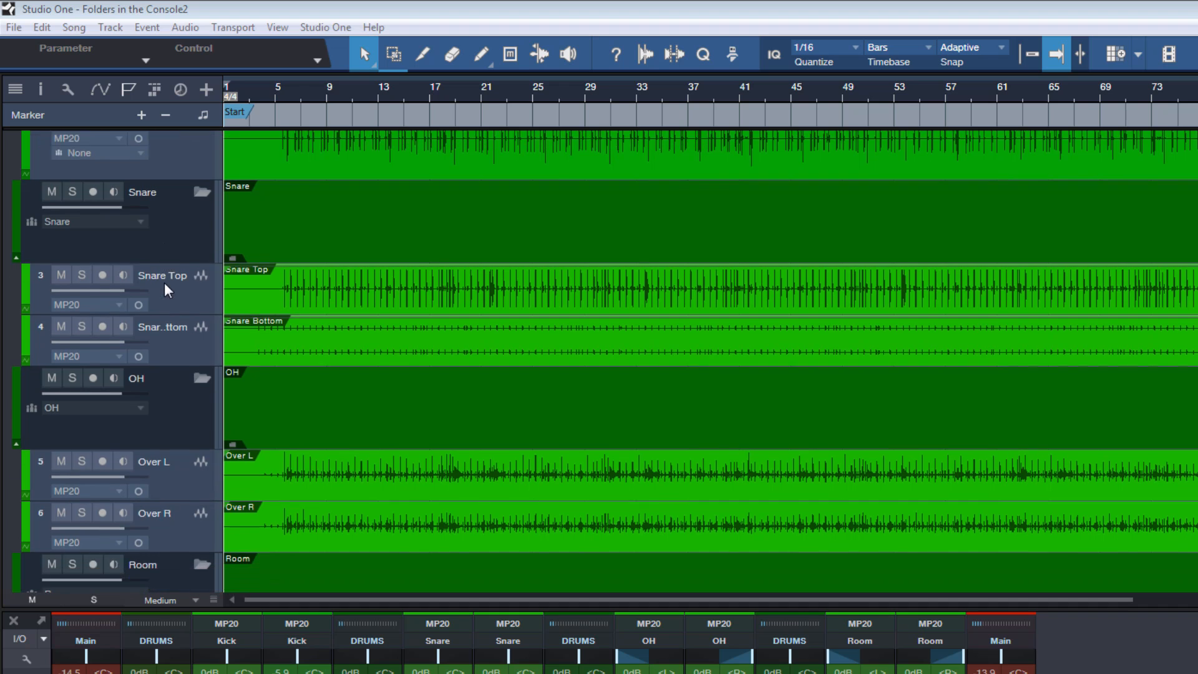
{"action": "scroll", "scroll_direction": "down", "scroll_amount": 3}
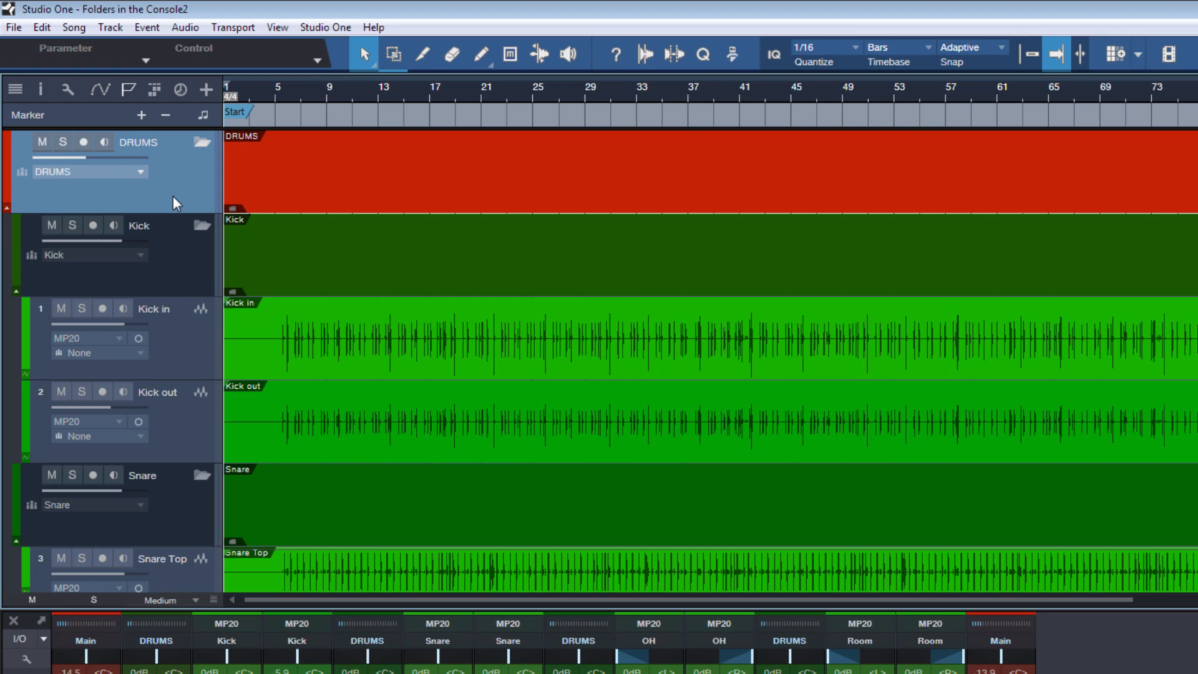
{"action": "mouse_move", "coordinate": [181, 279]}
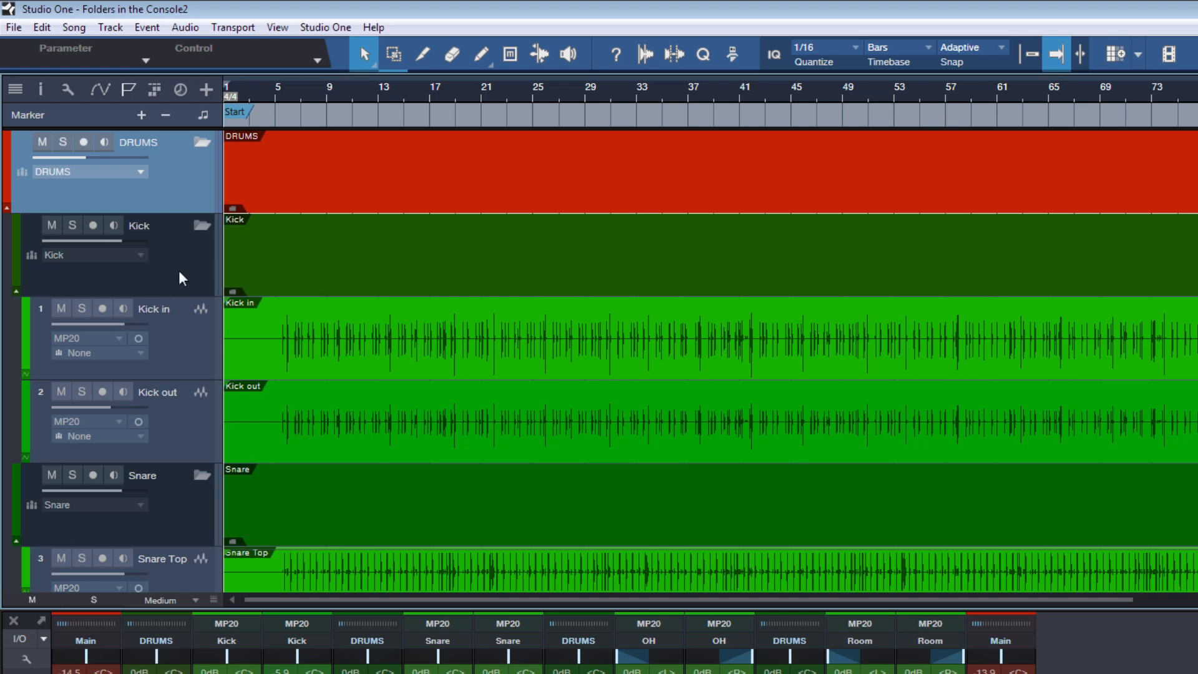
{"action": "mouse_move", "coordinate": [80, 263]}
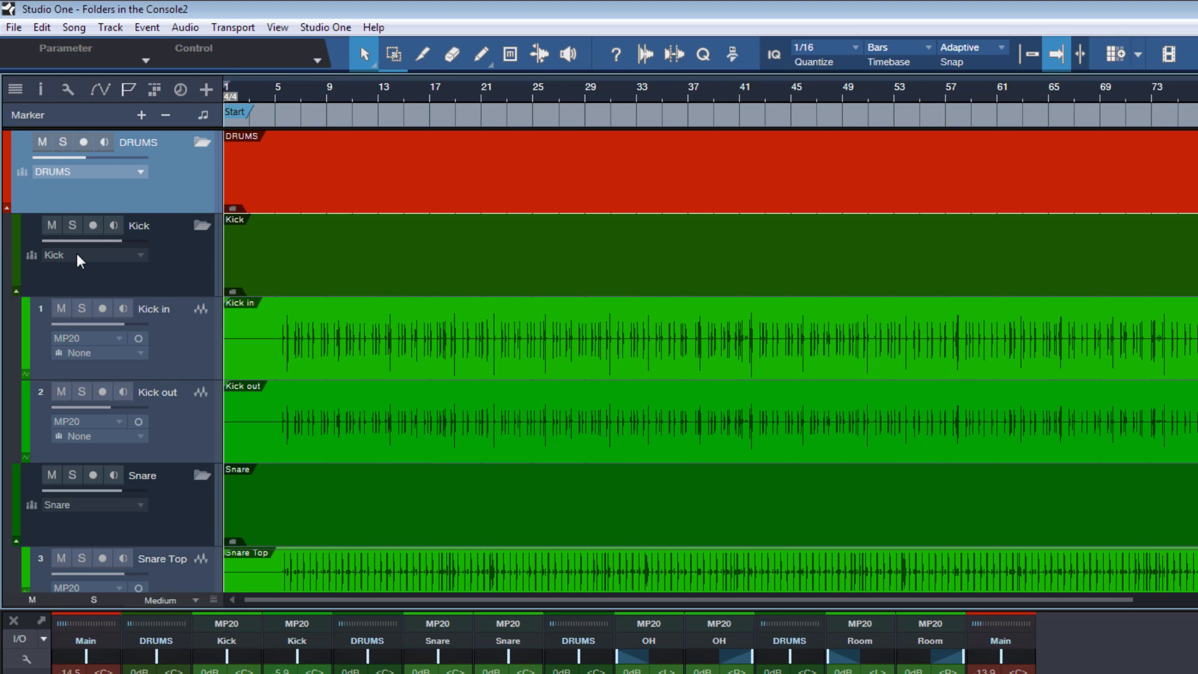
{"action": "mouse_move", "coordinate": [77, 528]}
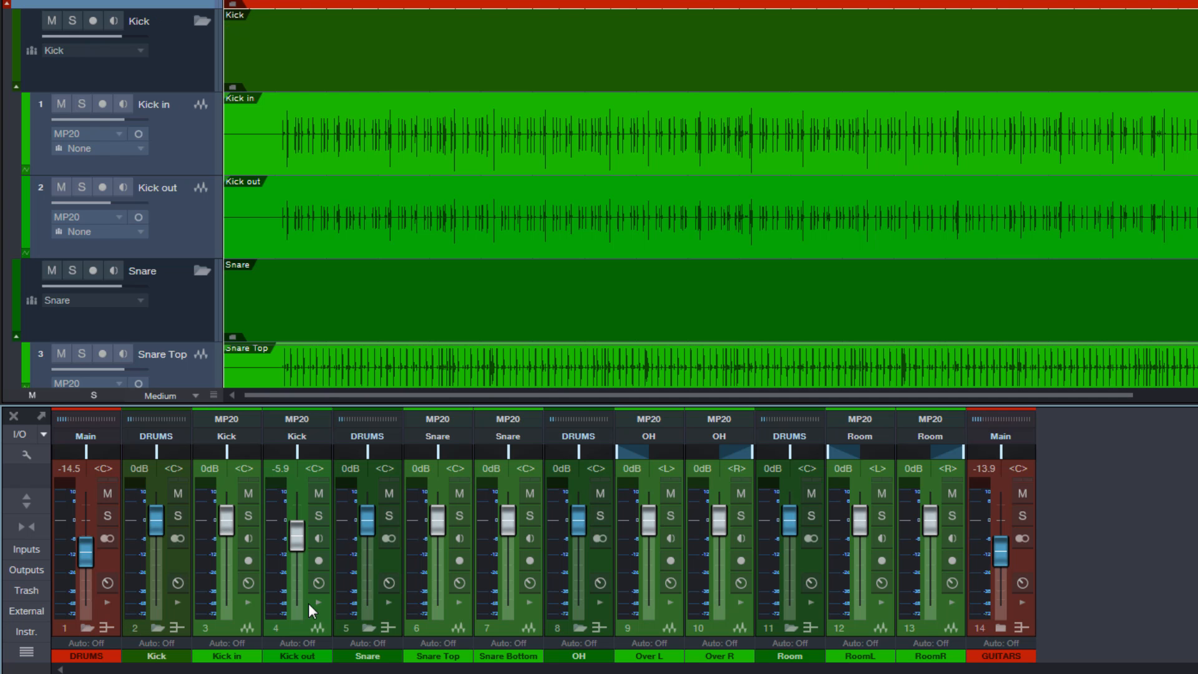
{"action": "mouse_move", "coordinate": [911, 607]}
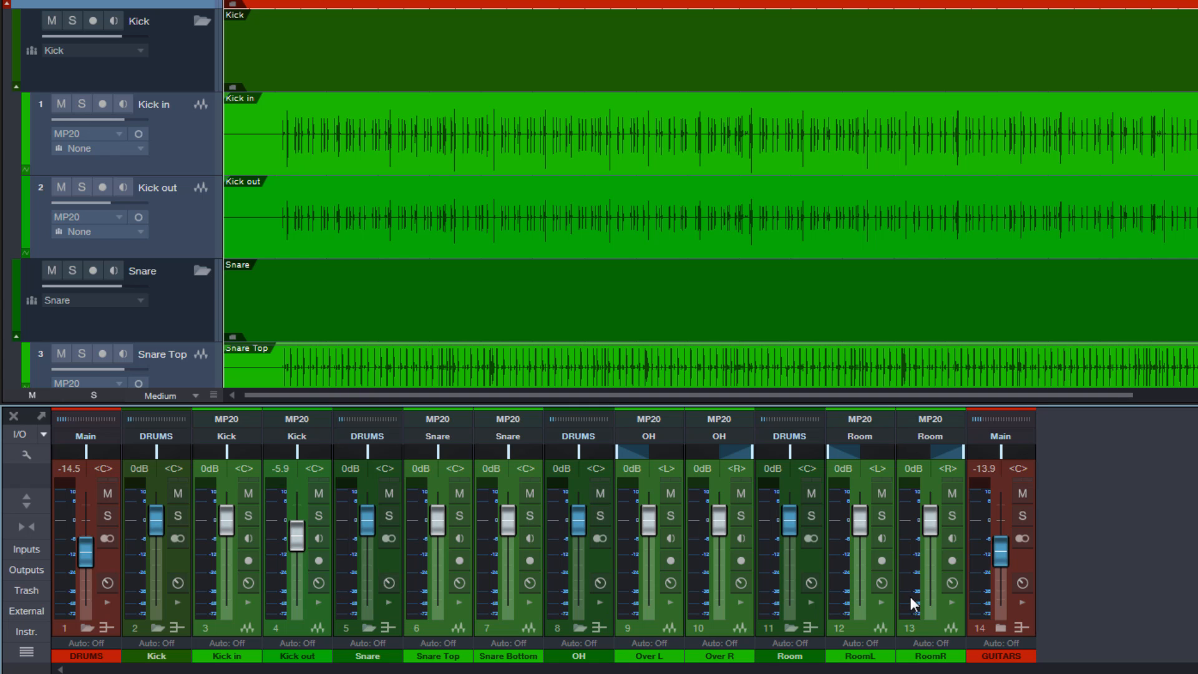
{"action": "mouse_move", "coordinate": [369, 647]}
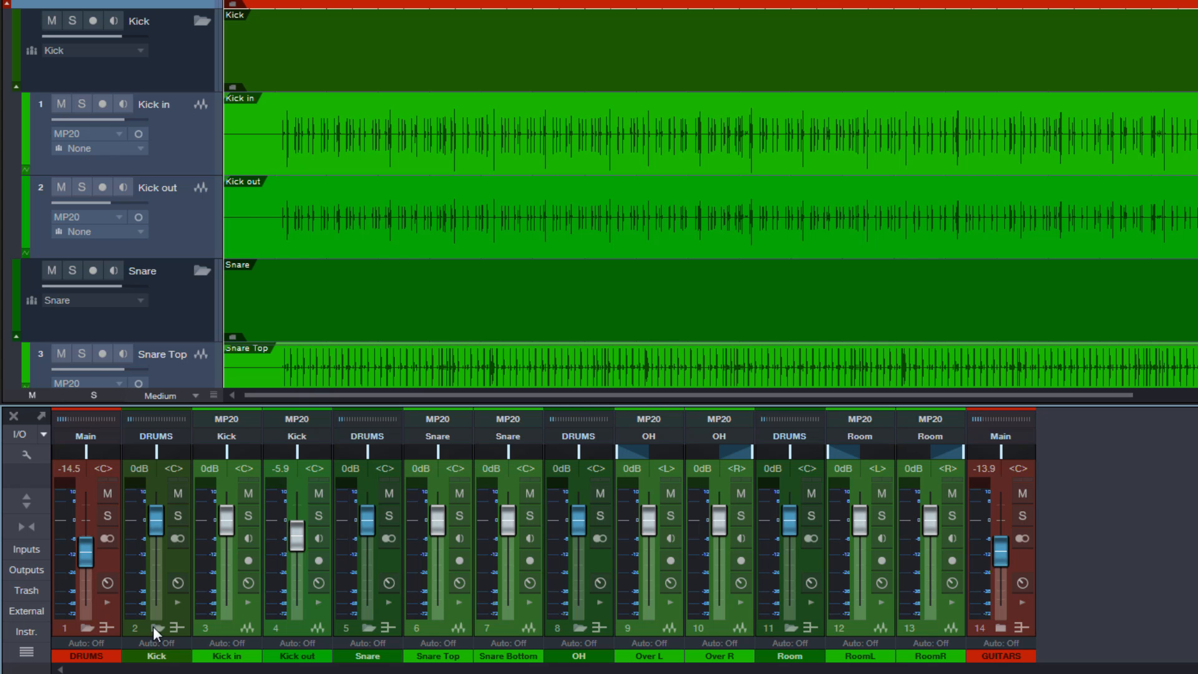
{"action": "mouse_move", "coordinate": [165, 629]}
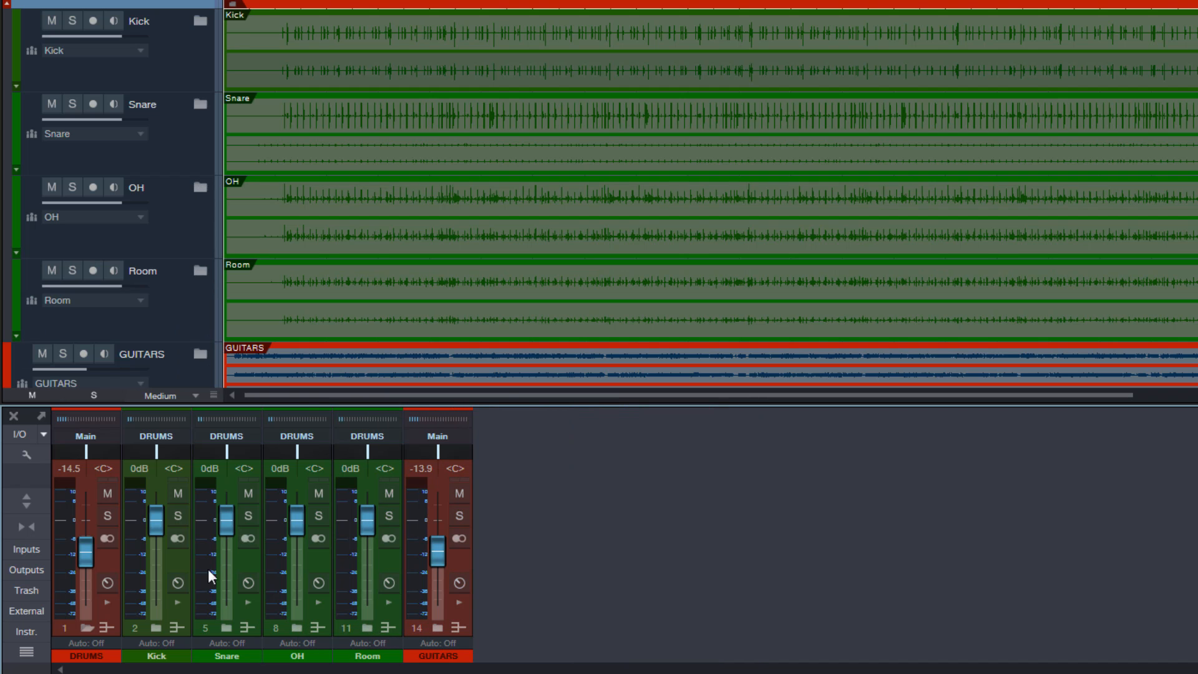
{"action": "mouse_move", "coordinate": [347, 583]}
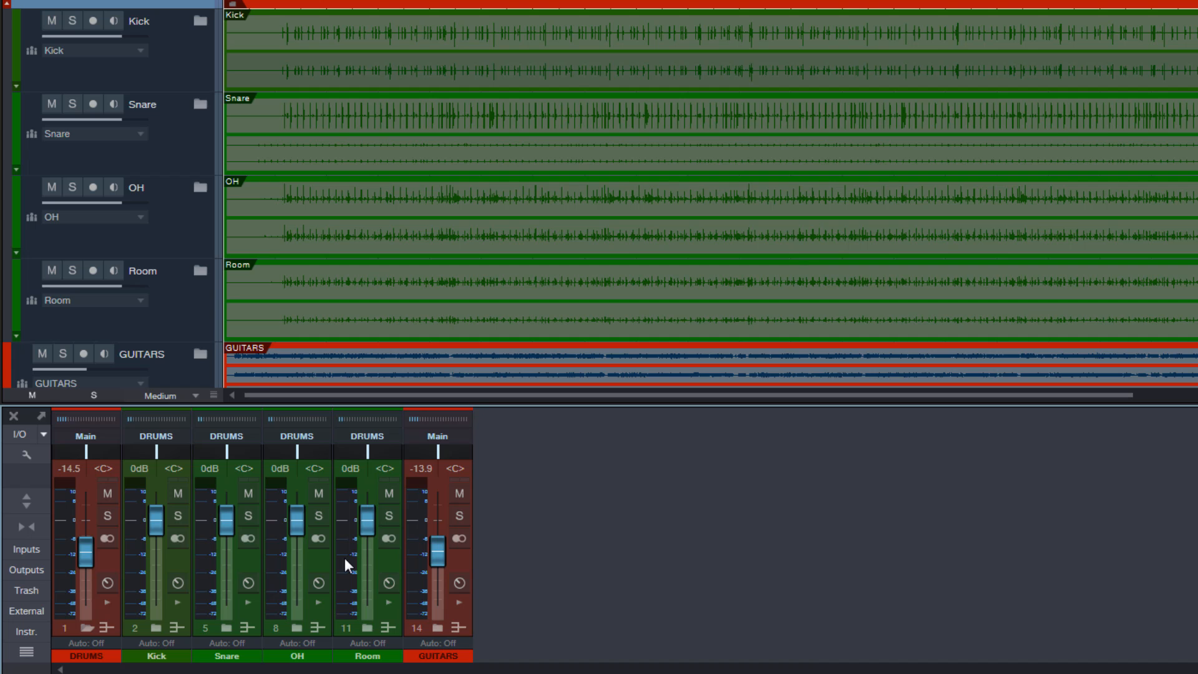
{"action": "mouse_move", "coordinate": [86, 634]}
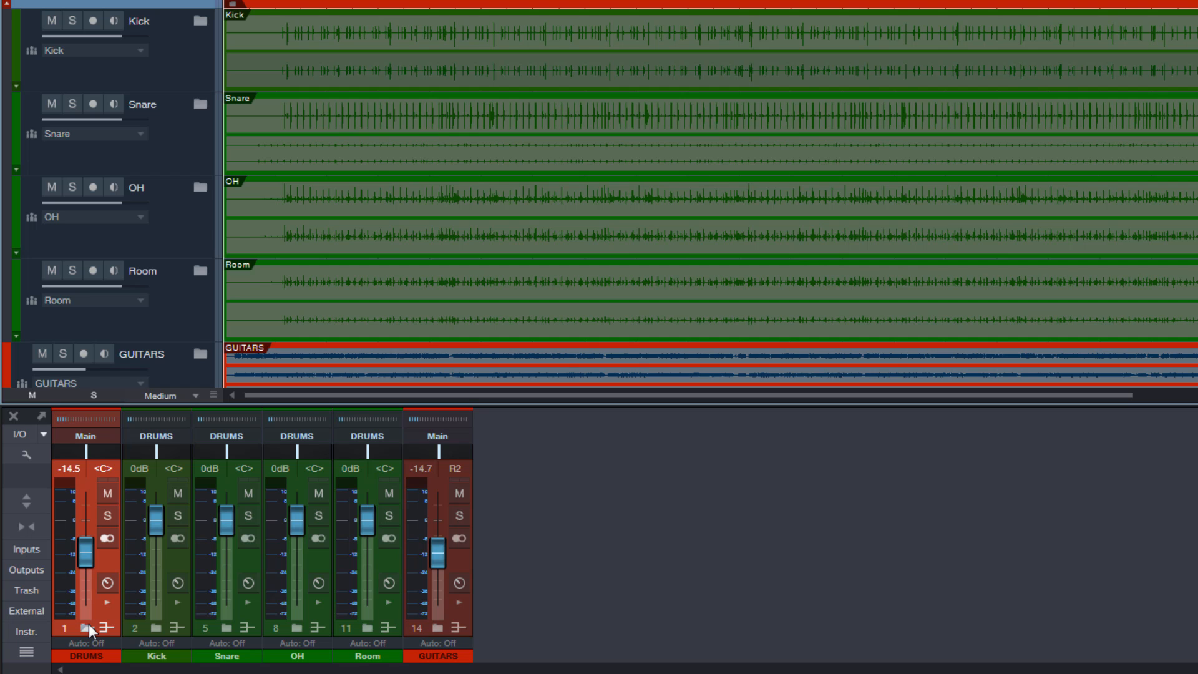
- Reassign the expanded GUITARS folder from None to the GUITARS bus so its four channels output to it
{"action": "scroll", "scroll_direction": "down", "scroll_amount": 3}
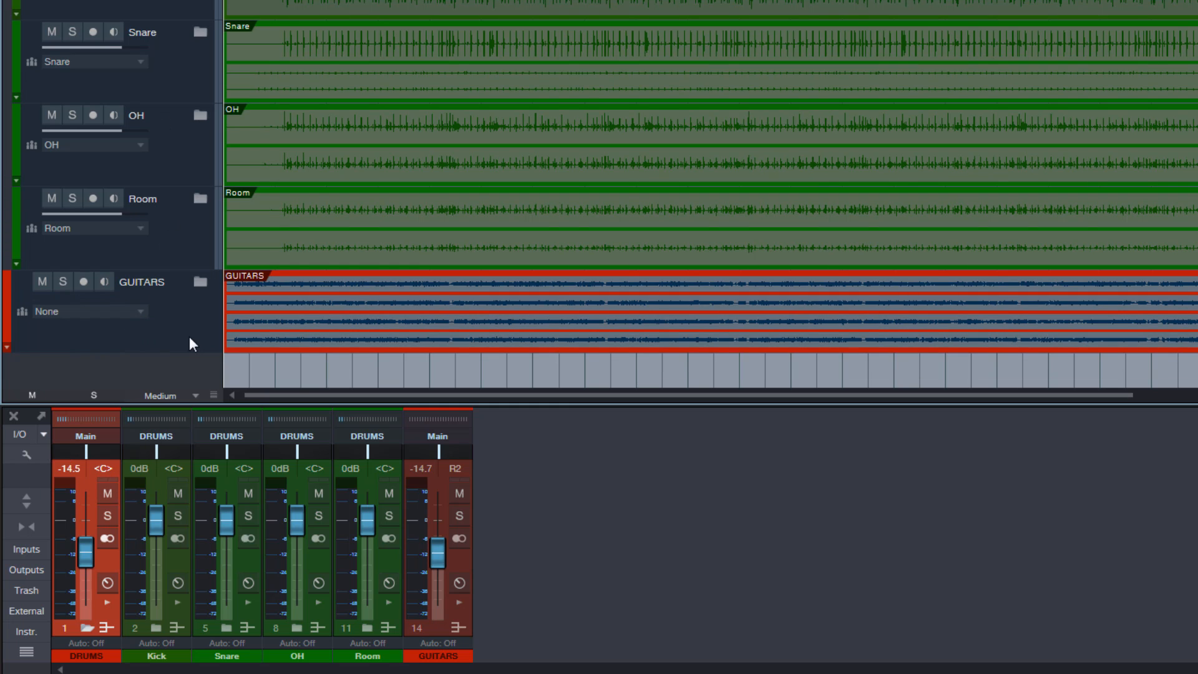
{"action": "mouse_move", "coordinate": [69, 347]}
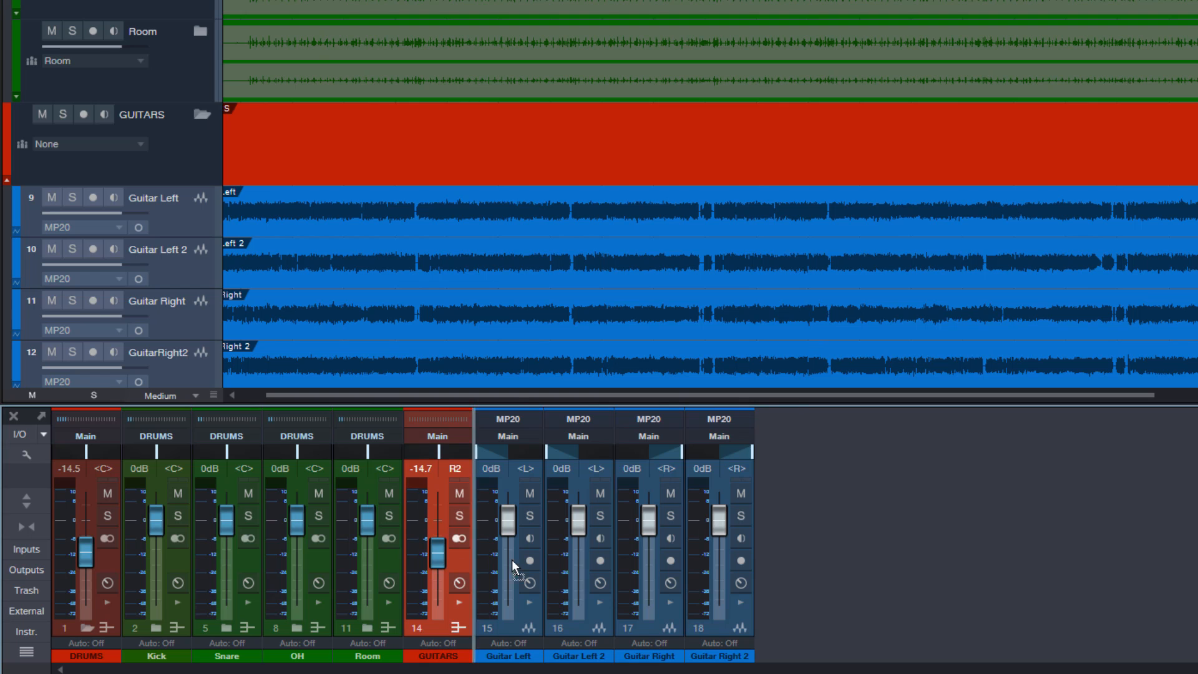
{"action": "left_click", "coordinate": [527, 561]}
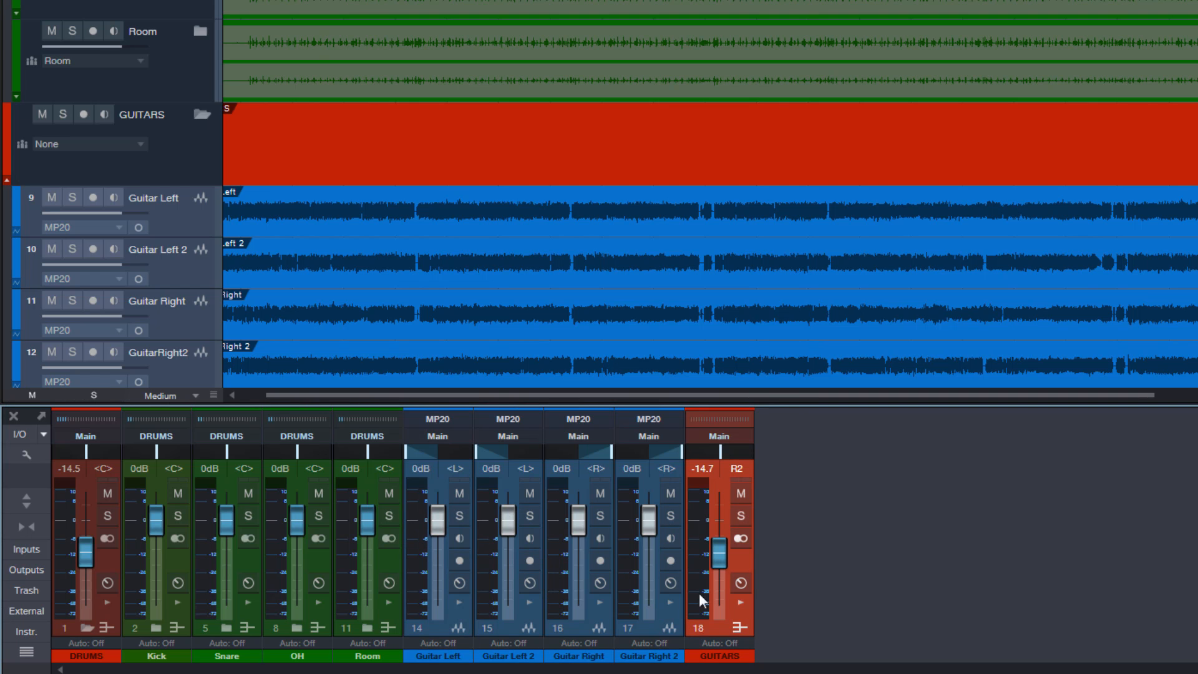
{"action": "mouse_move", "coordinate": [575, 649]}
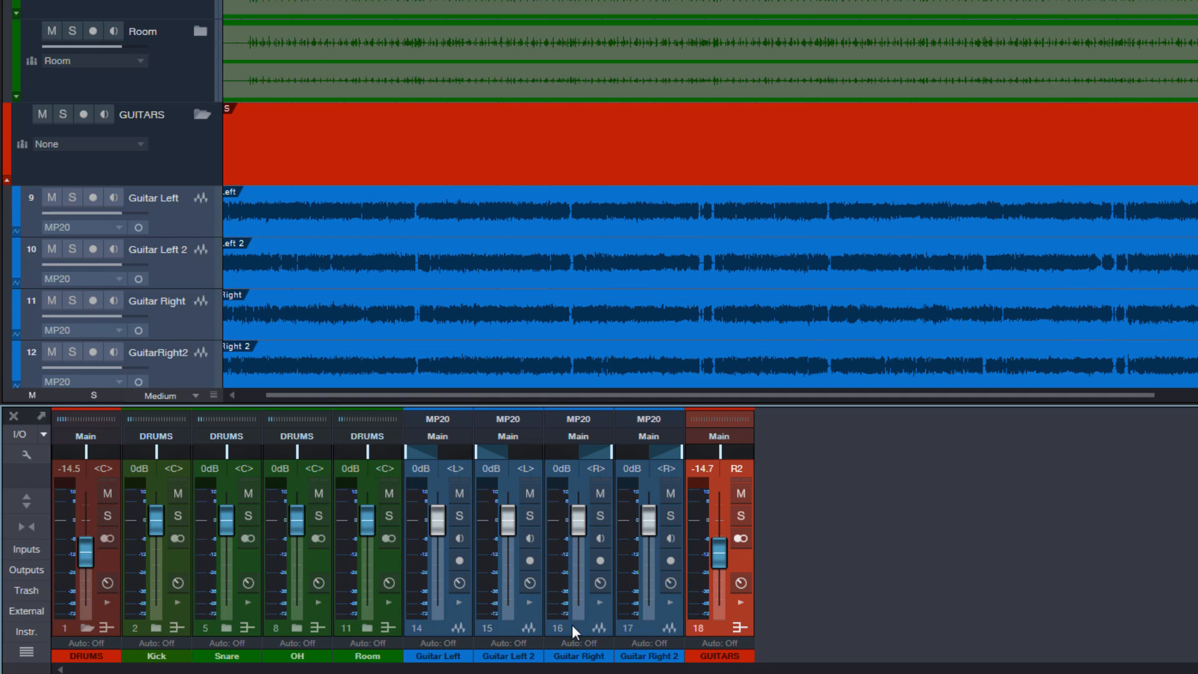
{"action": "mouse_move", "coordinate": [754, 583]}
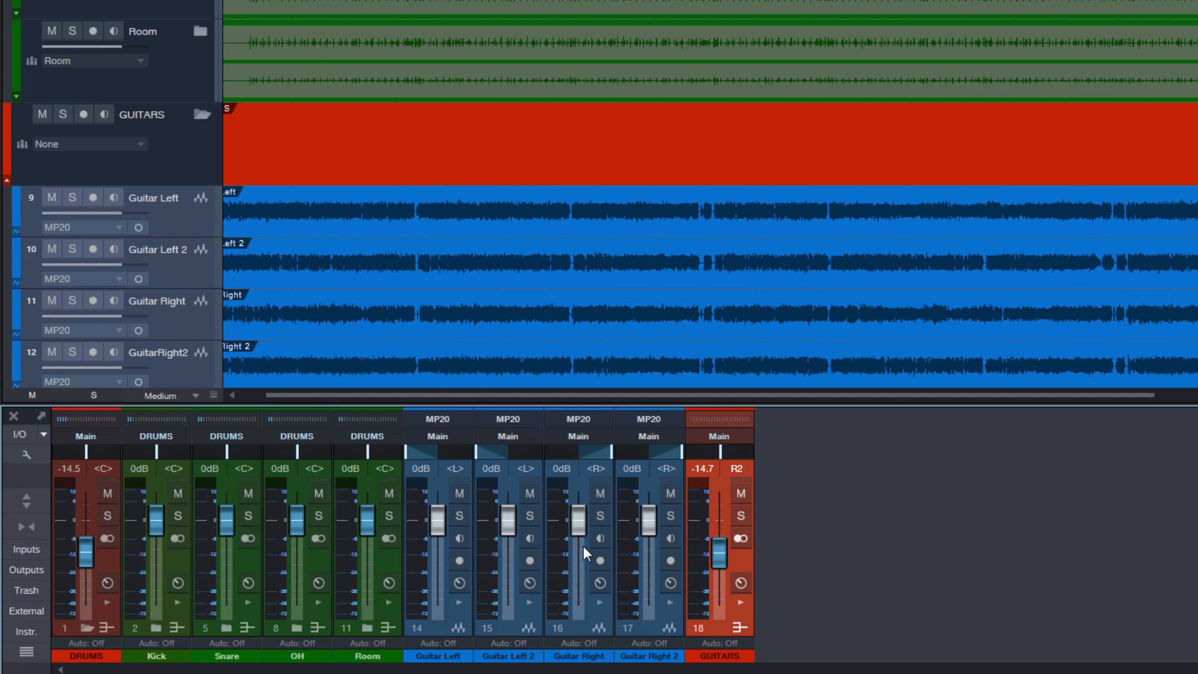
{"action": "mouse_move", "coordinate": [511, 475]}
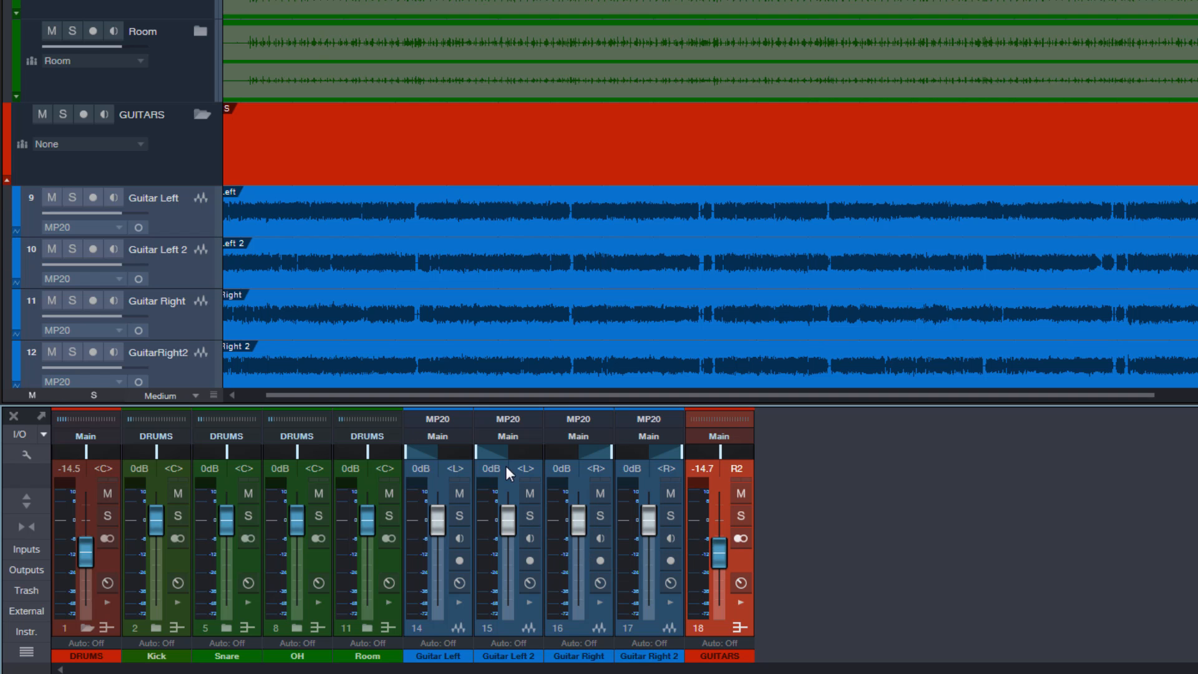
{"action": "mouse_move", "coordinate": [127, 198]}
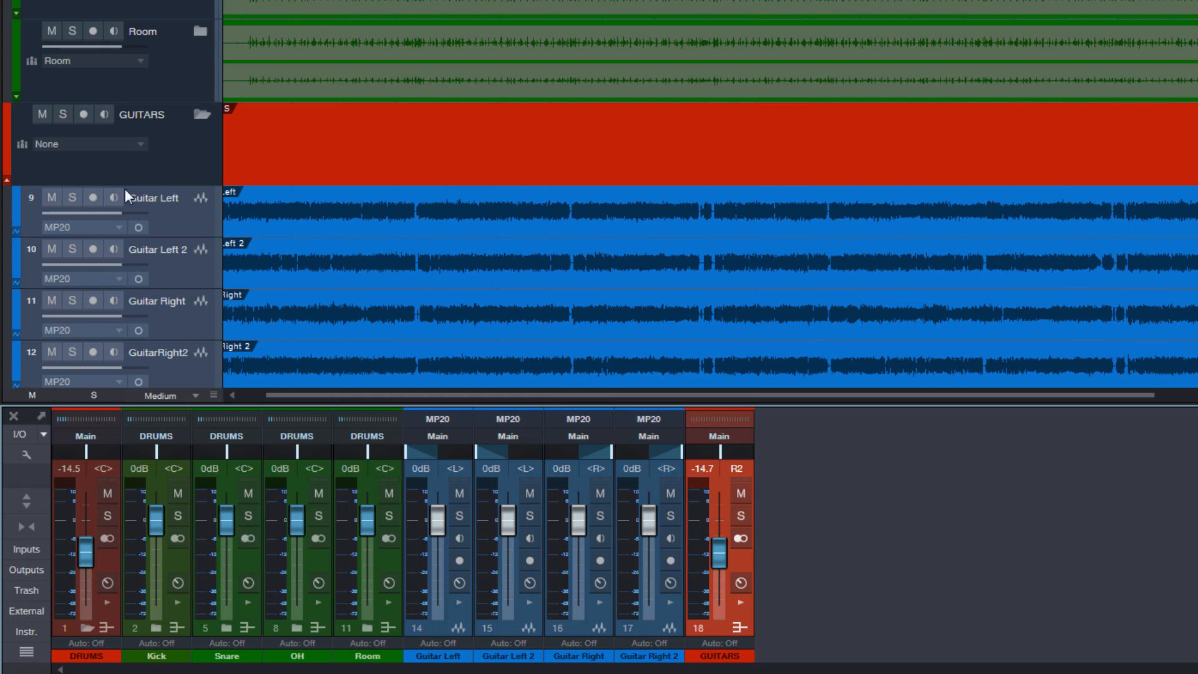
{"action": "left_click", "coordinate": [88, 144]}
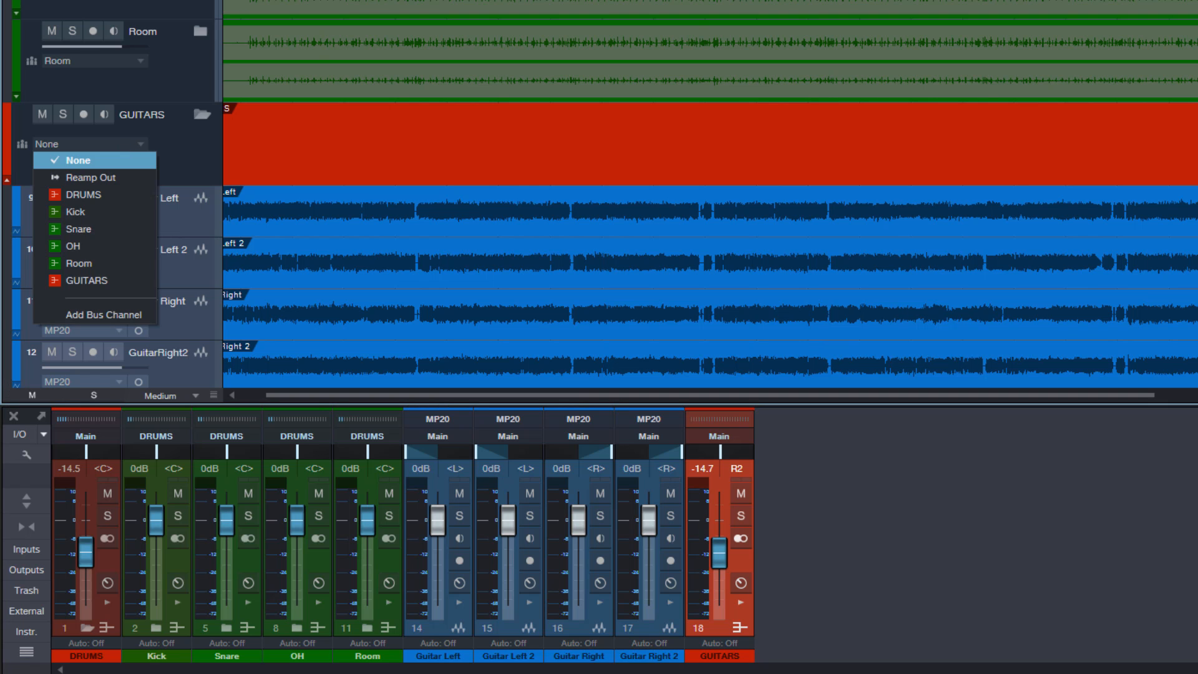
{"action": "left_click", "coordinate": [87, 280]}
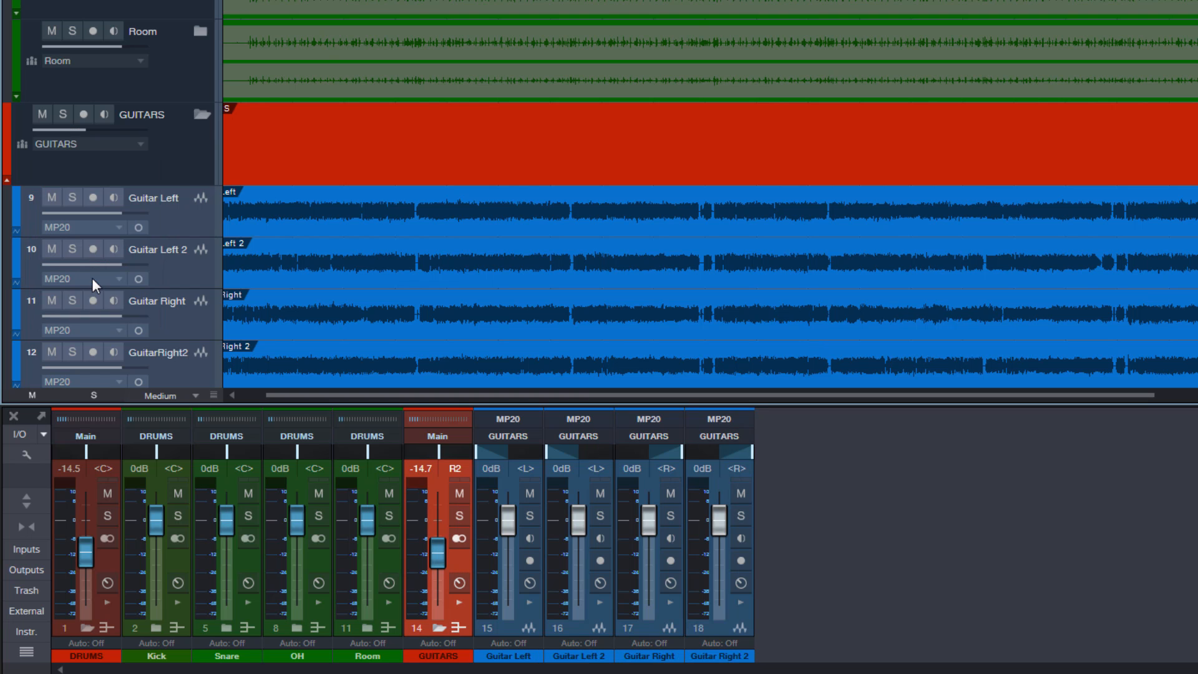
{"action": "mouse_move", "coordinate": [467, 584]}
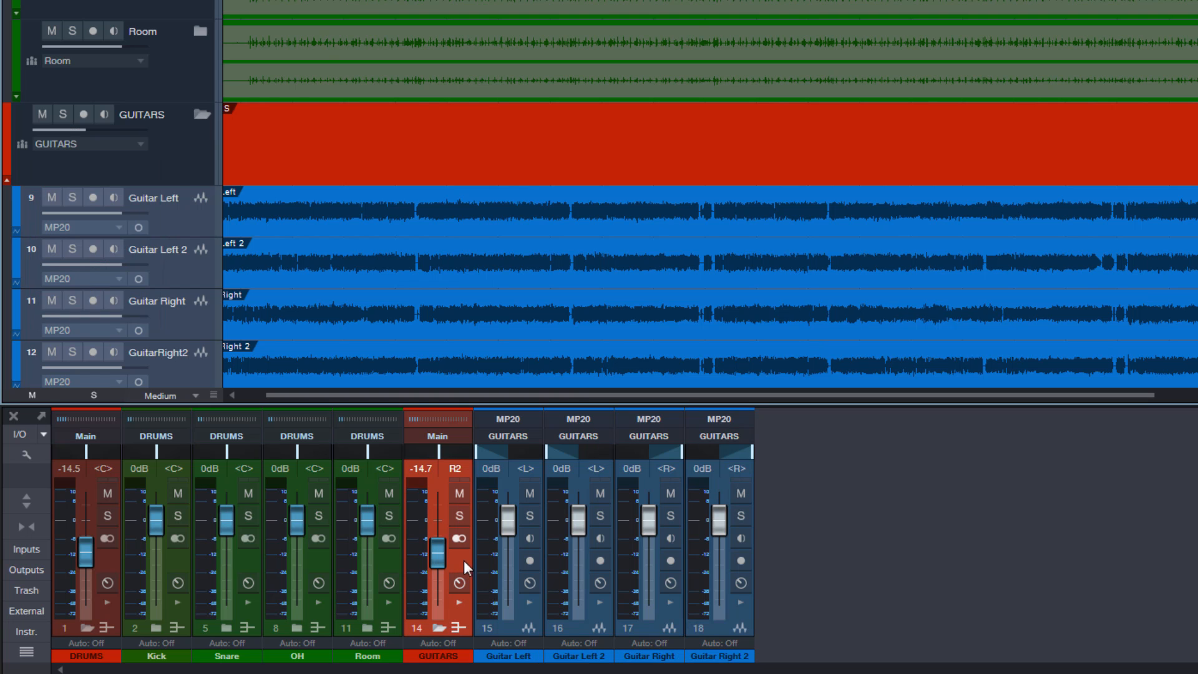
- Collapse the four guitar channels into the GUITARS bus from the console folder icon
{"action": "left_click", "coordinate": [741, 517]}
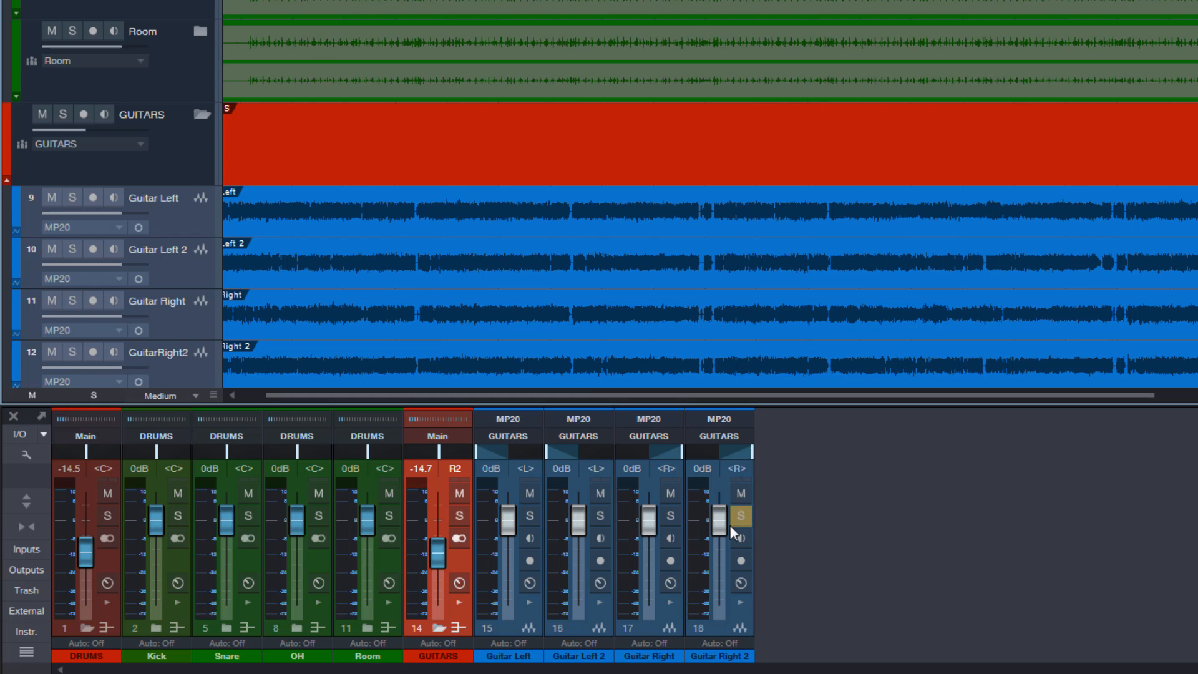
{"action": "left_click", "coordinate": [741, 516]}
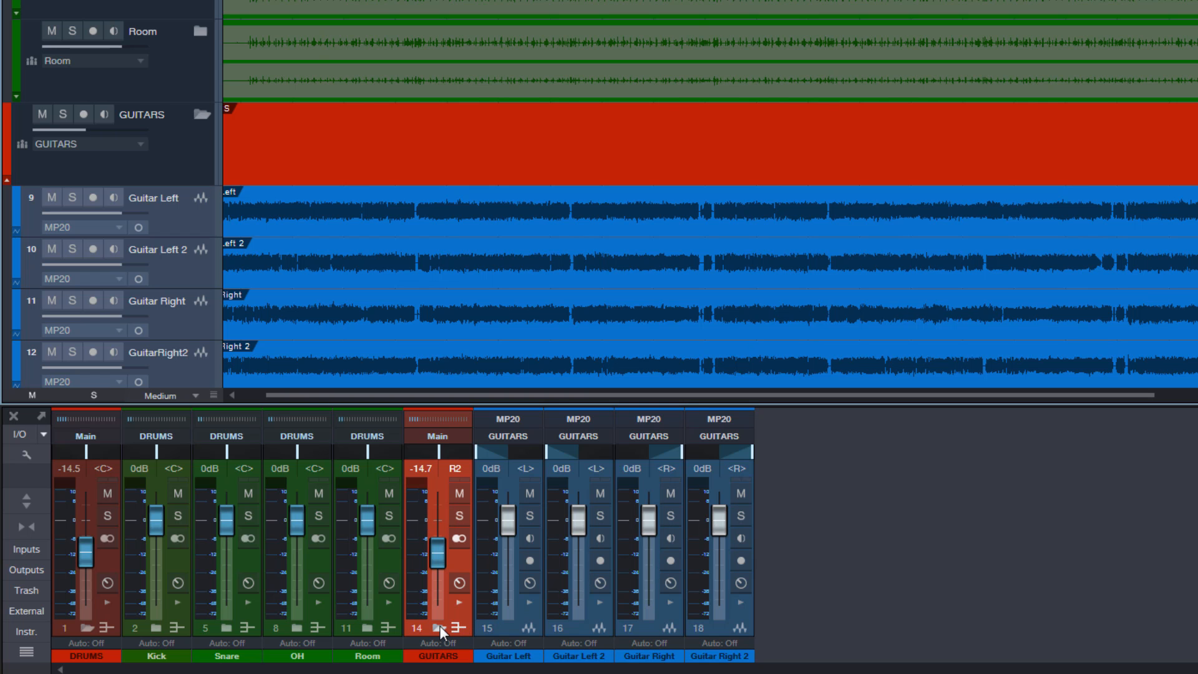
{"action": "left_click", "coordinate": [23, 445]}
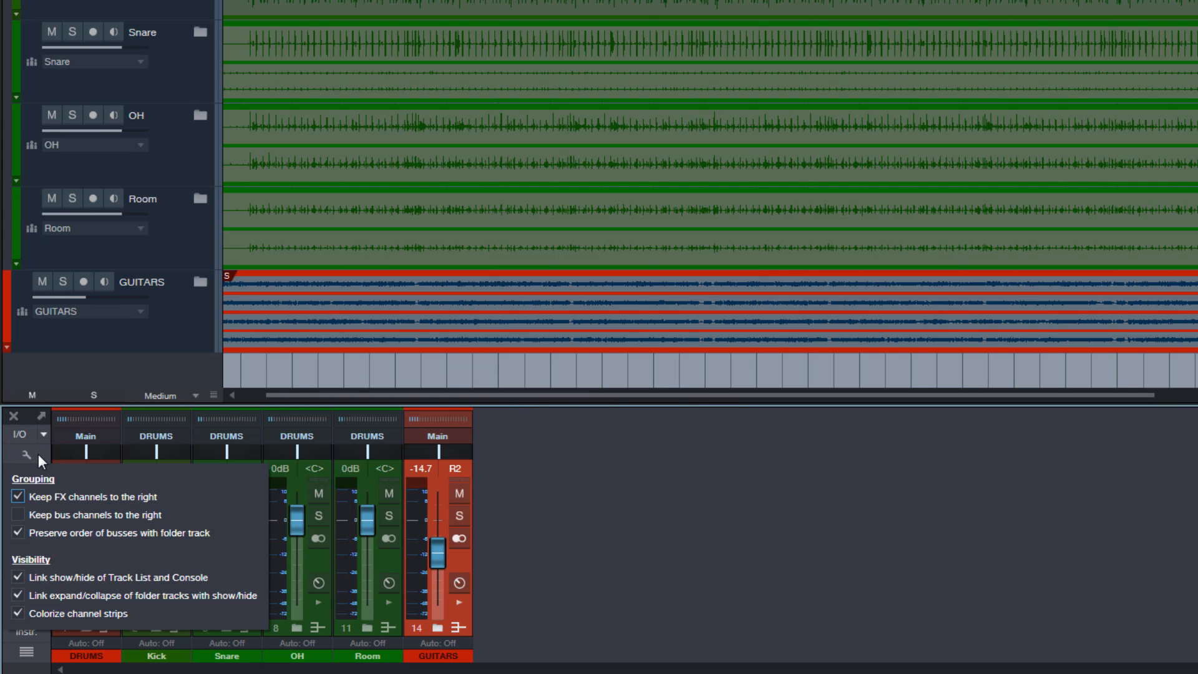
{"action": "mouse_move", "coordinate": [48, 544]}
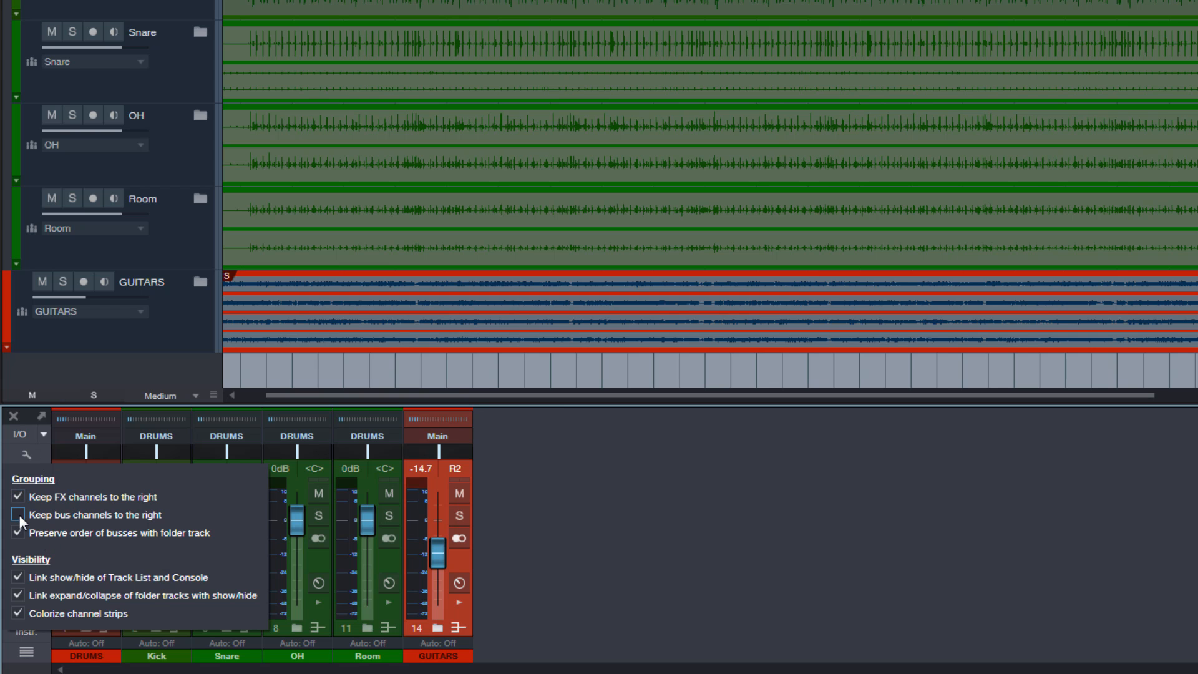
{"action": "left_click", "coordinate": [15, 514]}
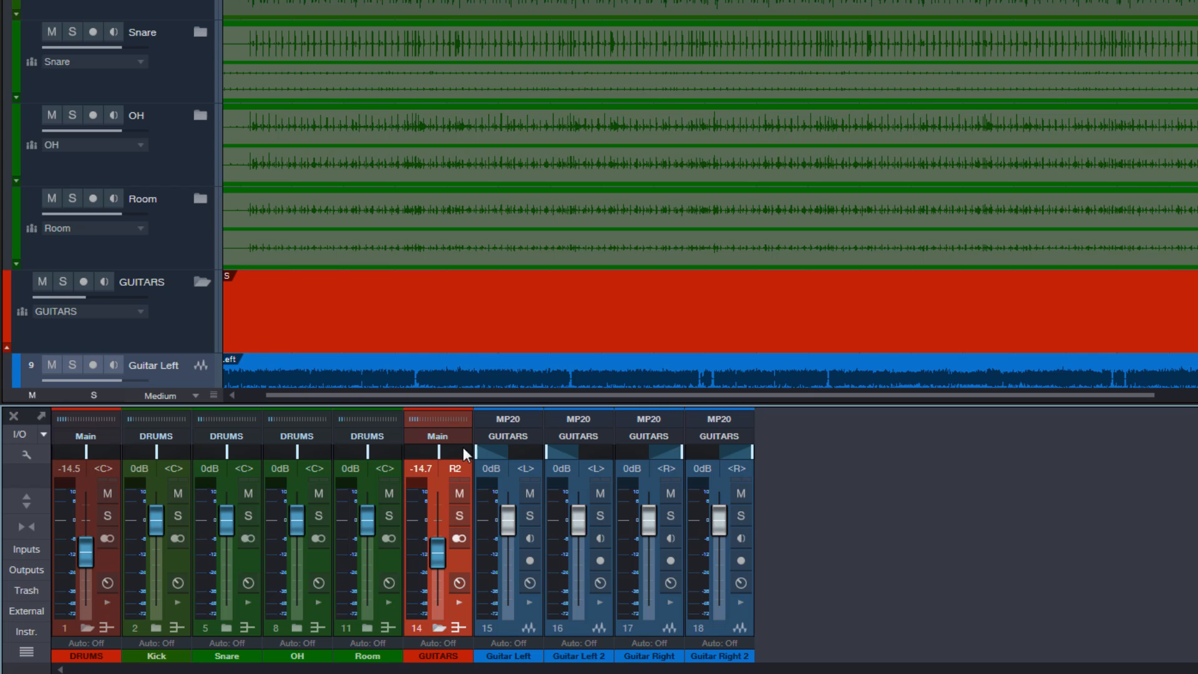
{"action": "mouse_move", "coordinate": [448, 632]}
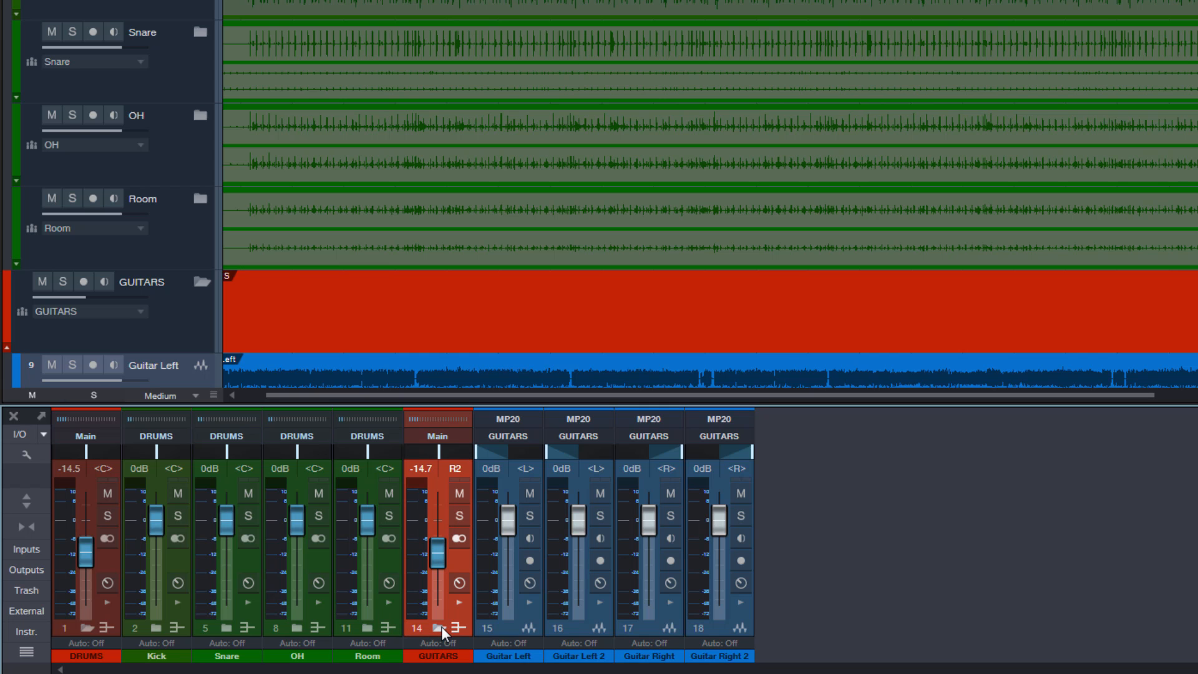